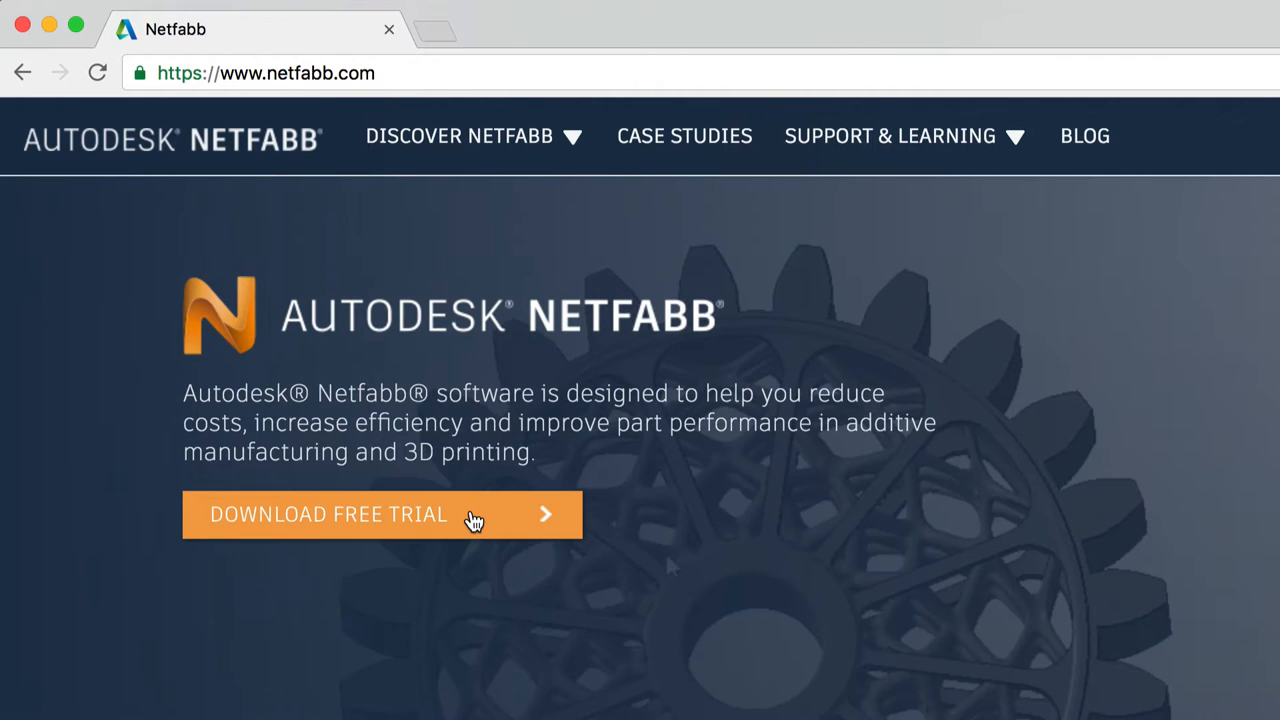
- Launch Netfabb 2017.1 and load Ring.fabbproject with no parts on the platform
click(328, 514)
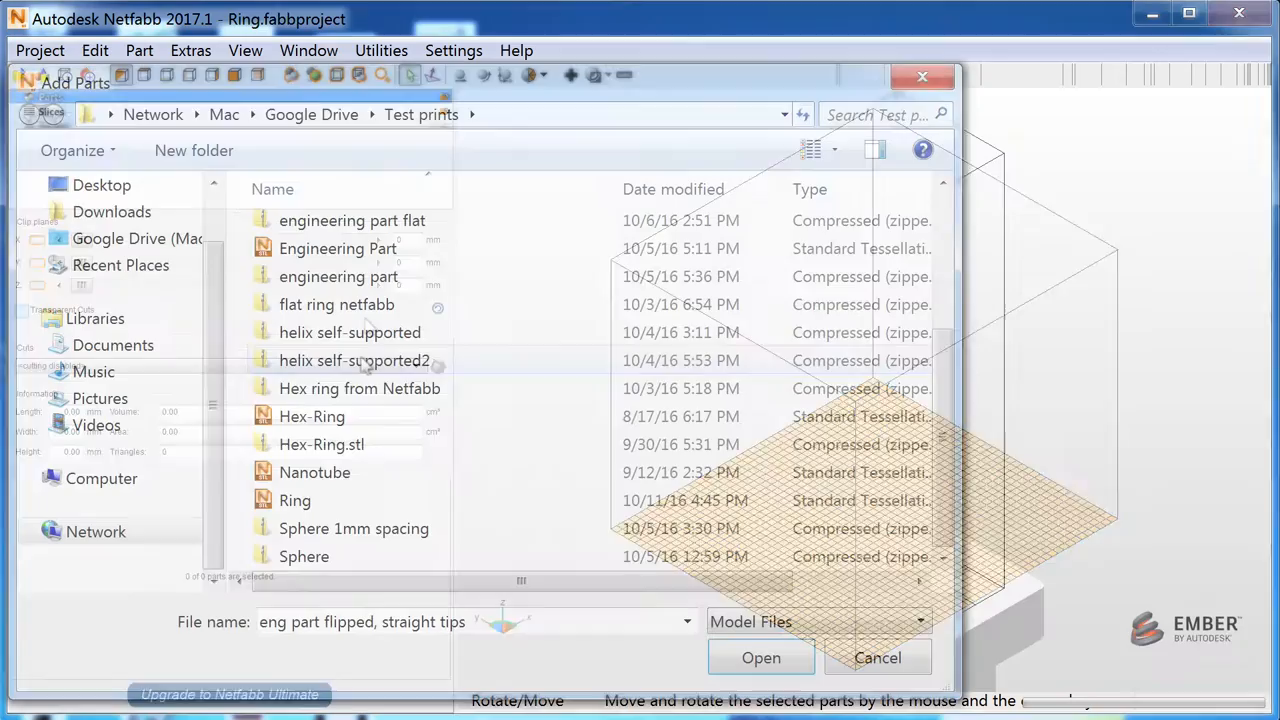
click(760, 657)
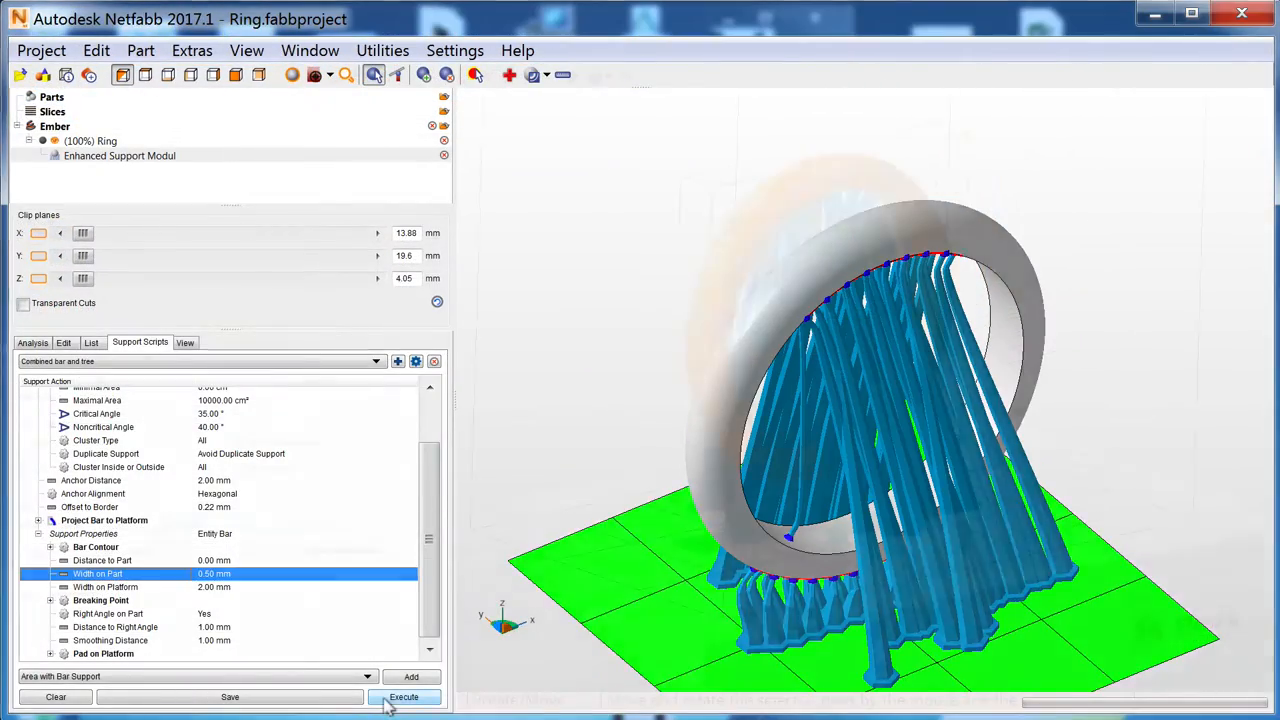
click(404, 696)
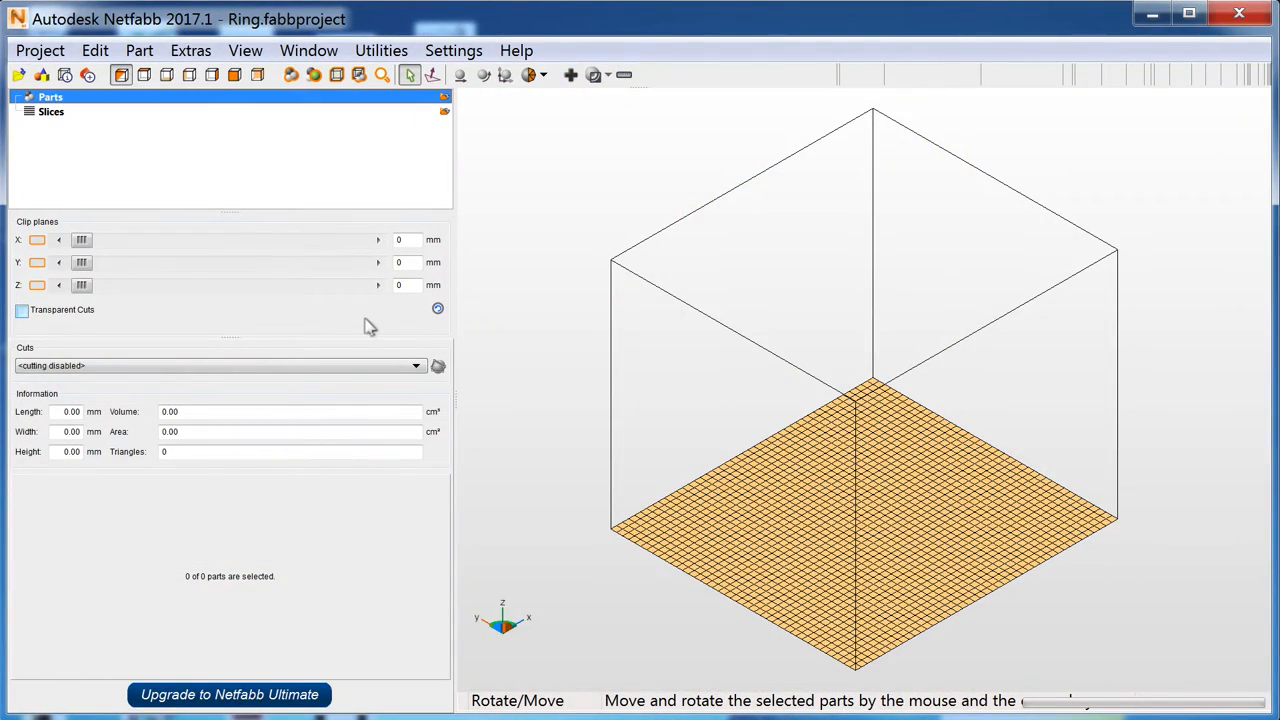
- Create a machine workspace for the Autodesk Ember printer from the Machine Library
click(40, 50)
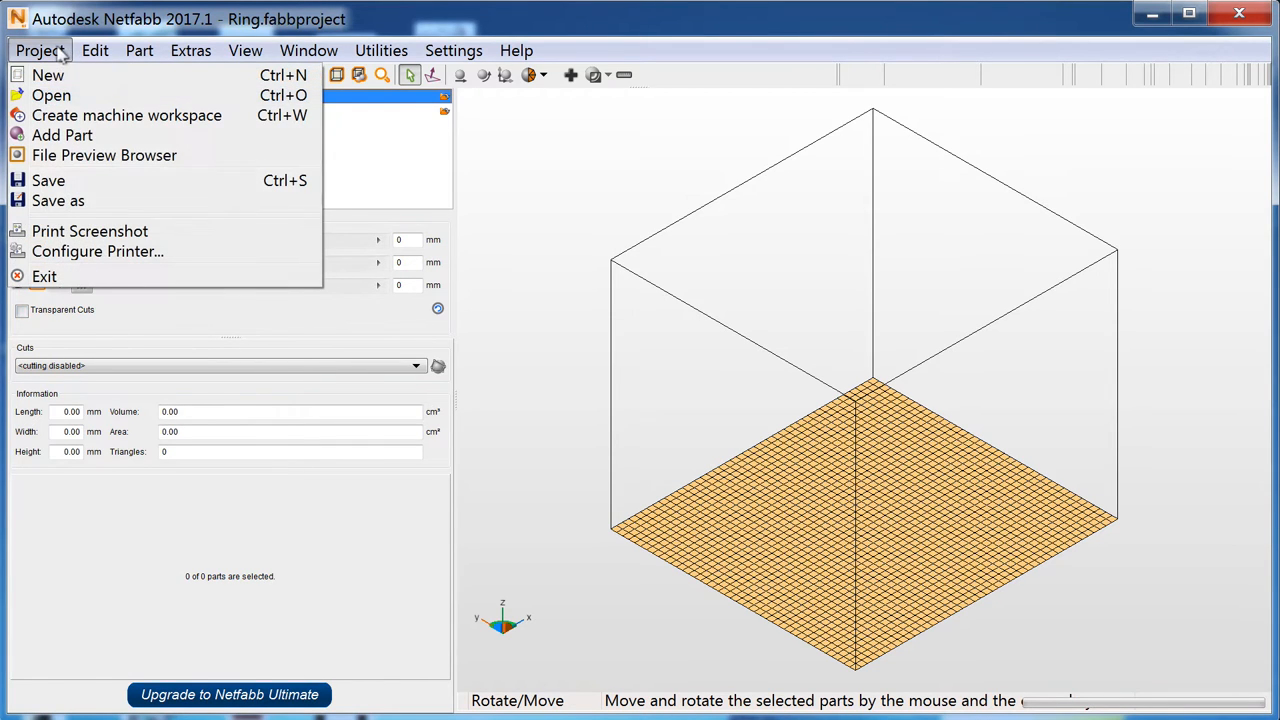
click(126, 115)
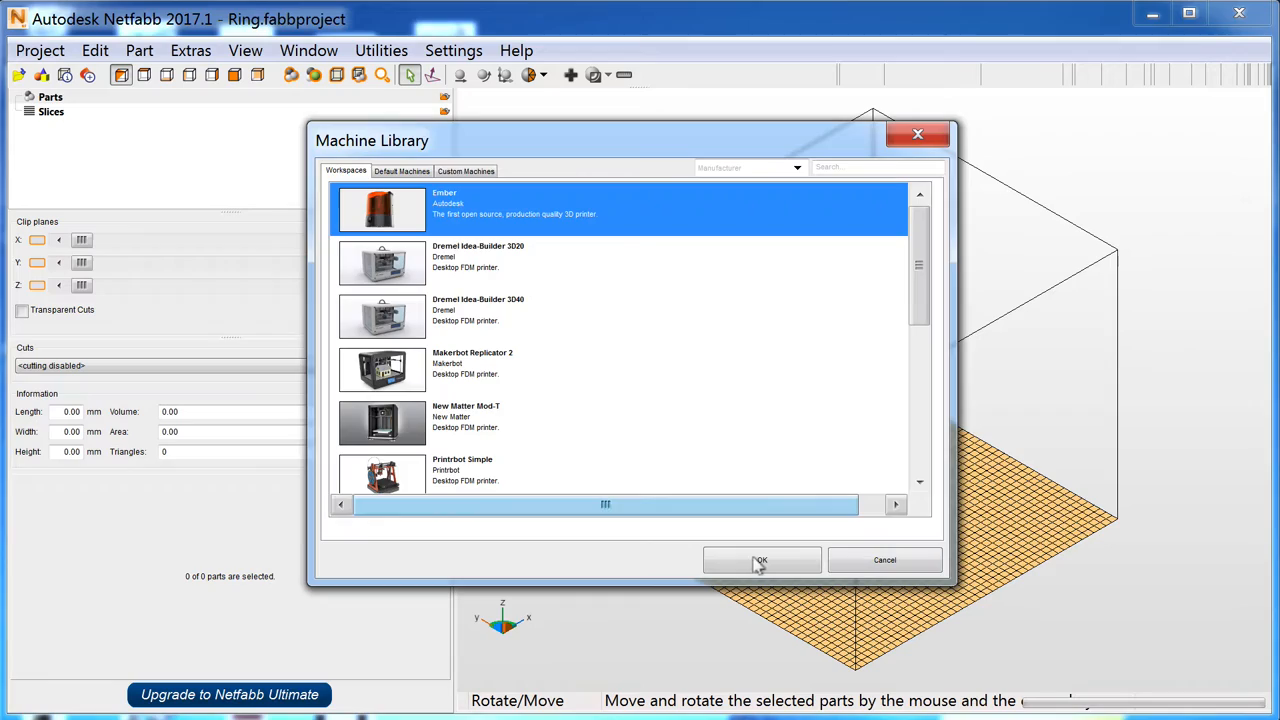
click(761, 559)
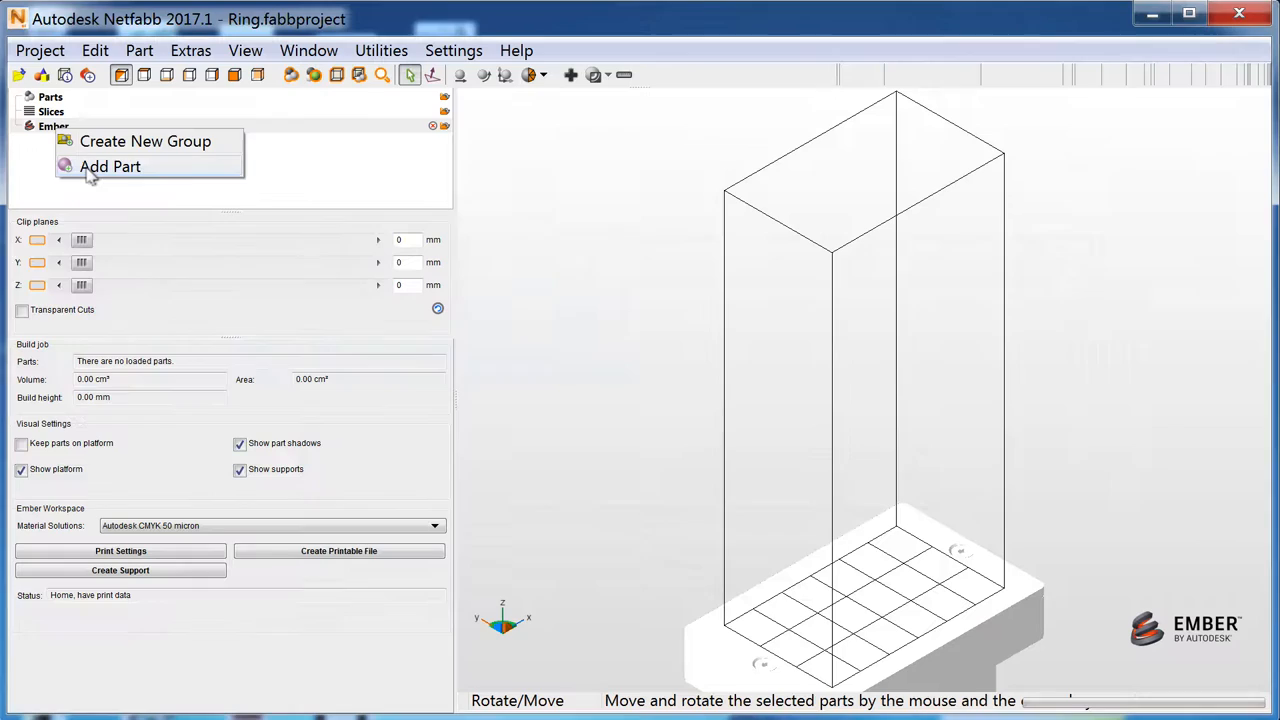
- Add the Ring model file as a part in the Ember workspace
click(110, 166)
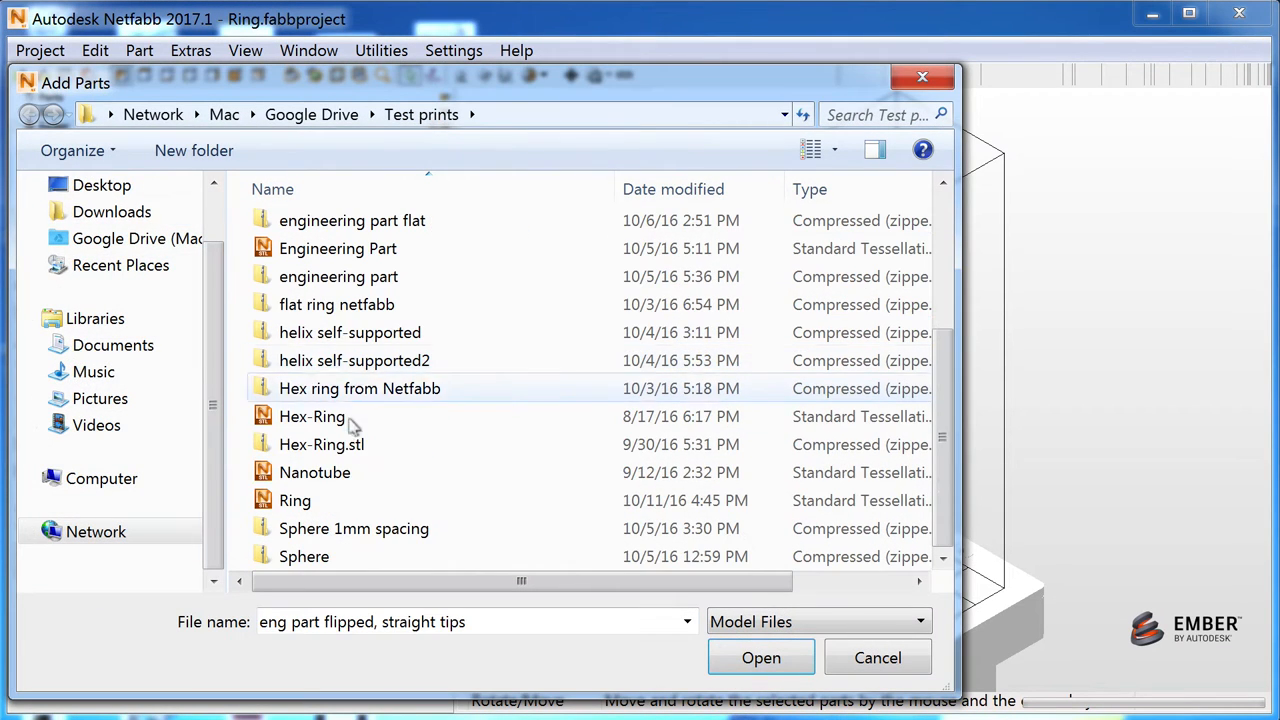
click(761, 657)
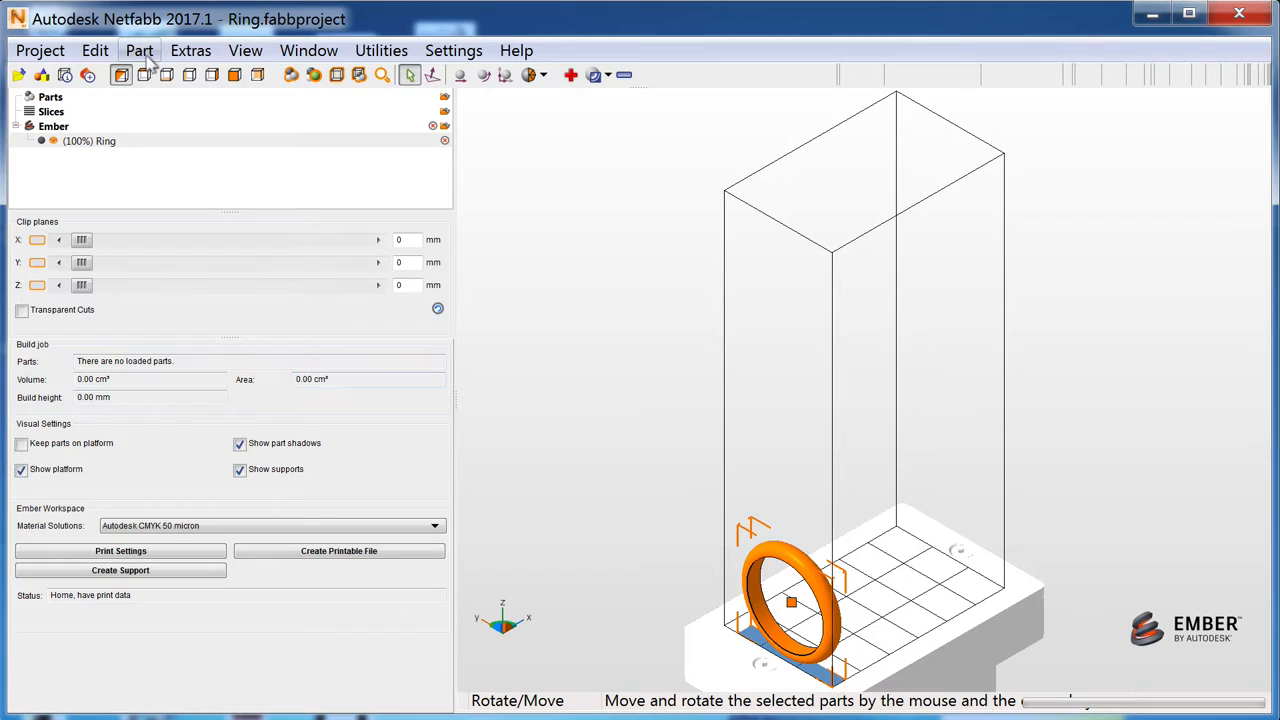
click(139, 50)
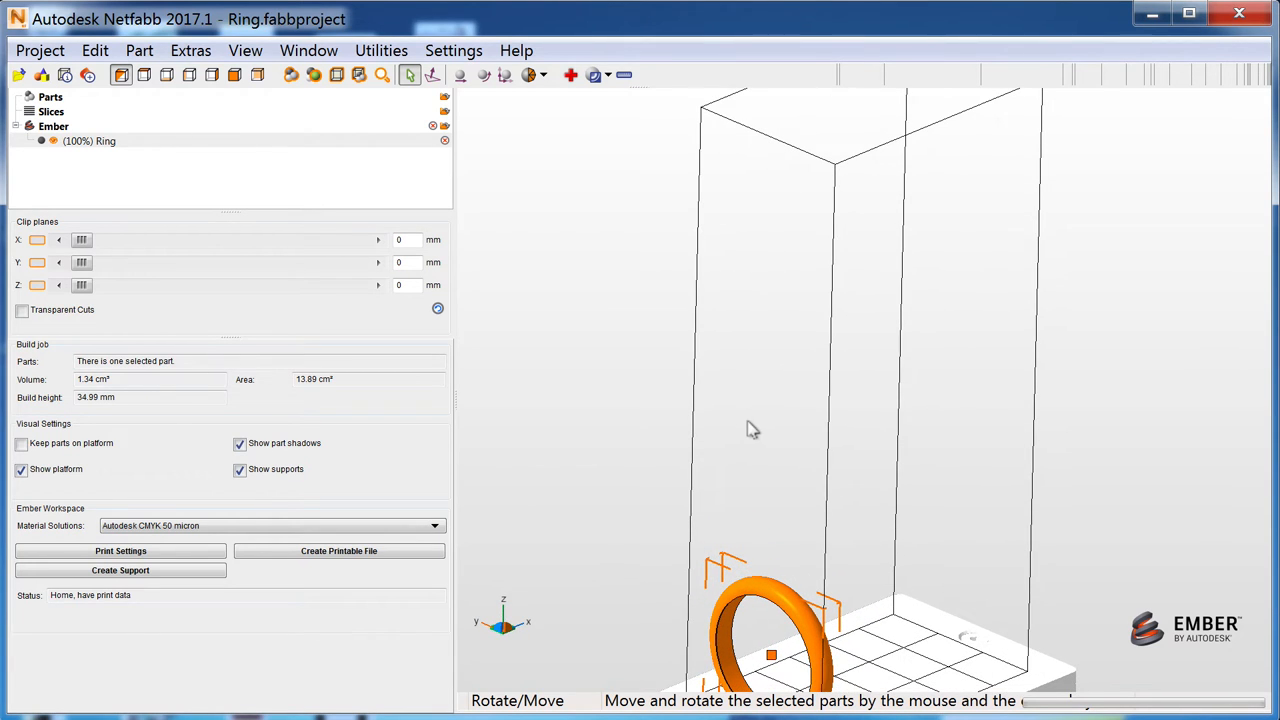
mouse_move(847, 646)
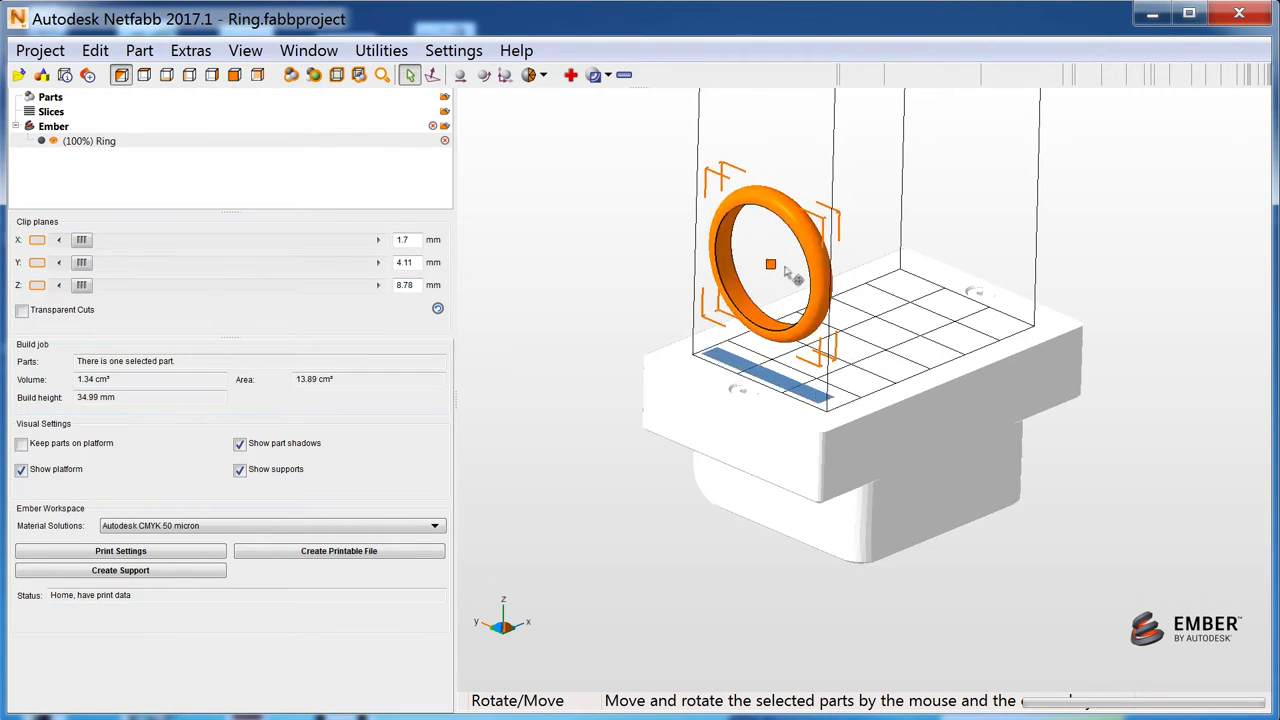
- Rotate the ring part 90° about the Z axis
right_click(770, 264)
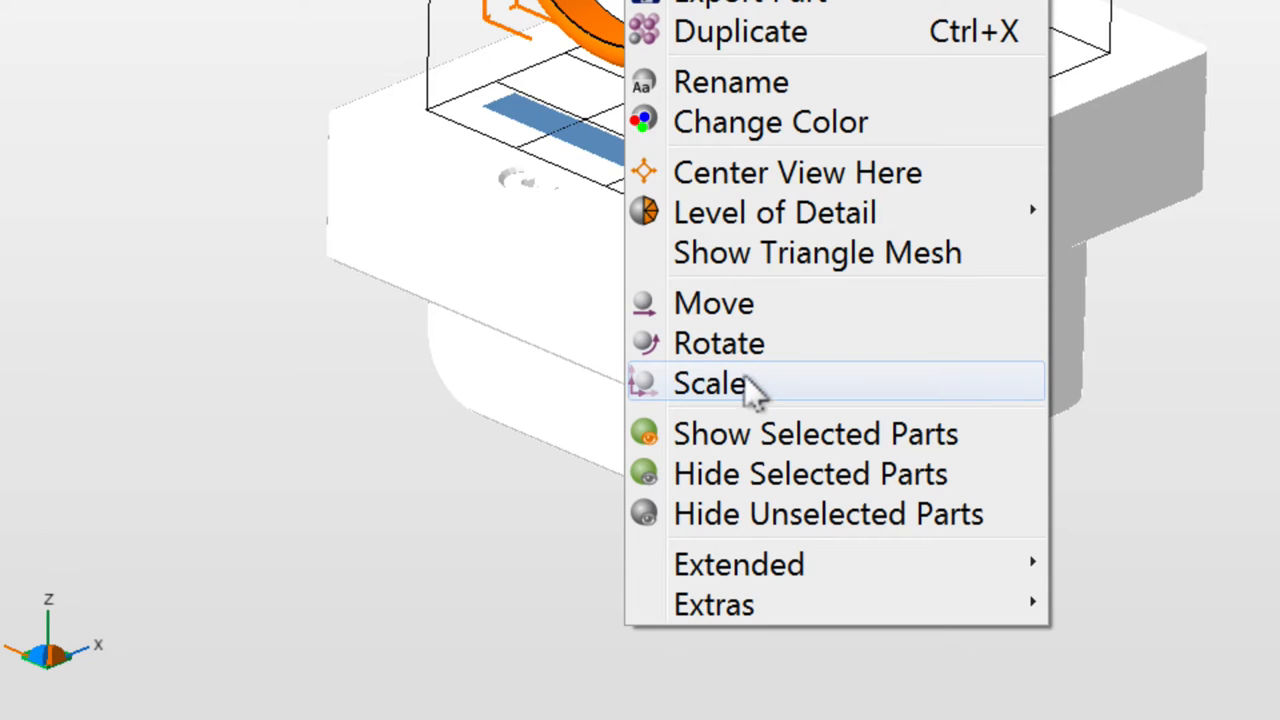
click(718, 342)
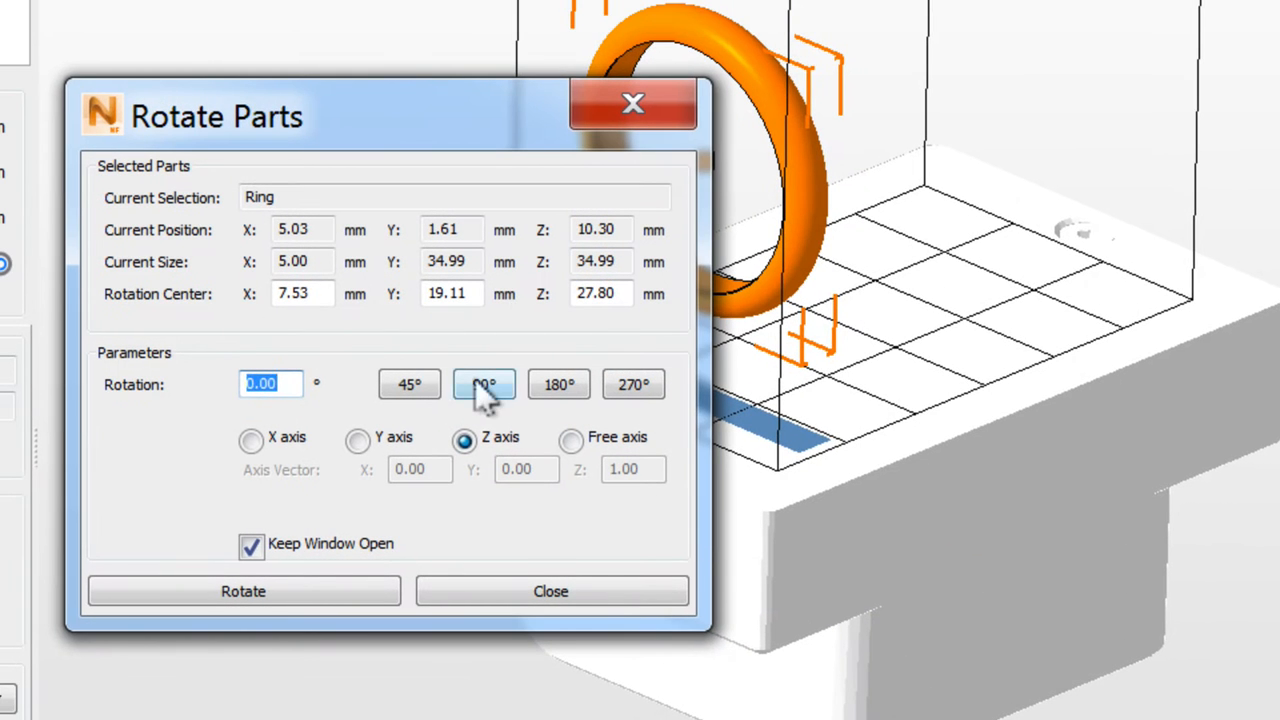
click(243, 591)
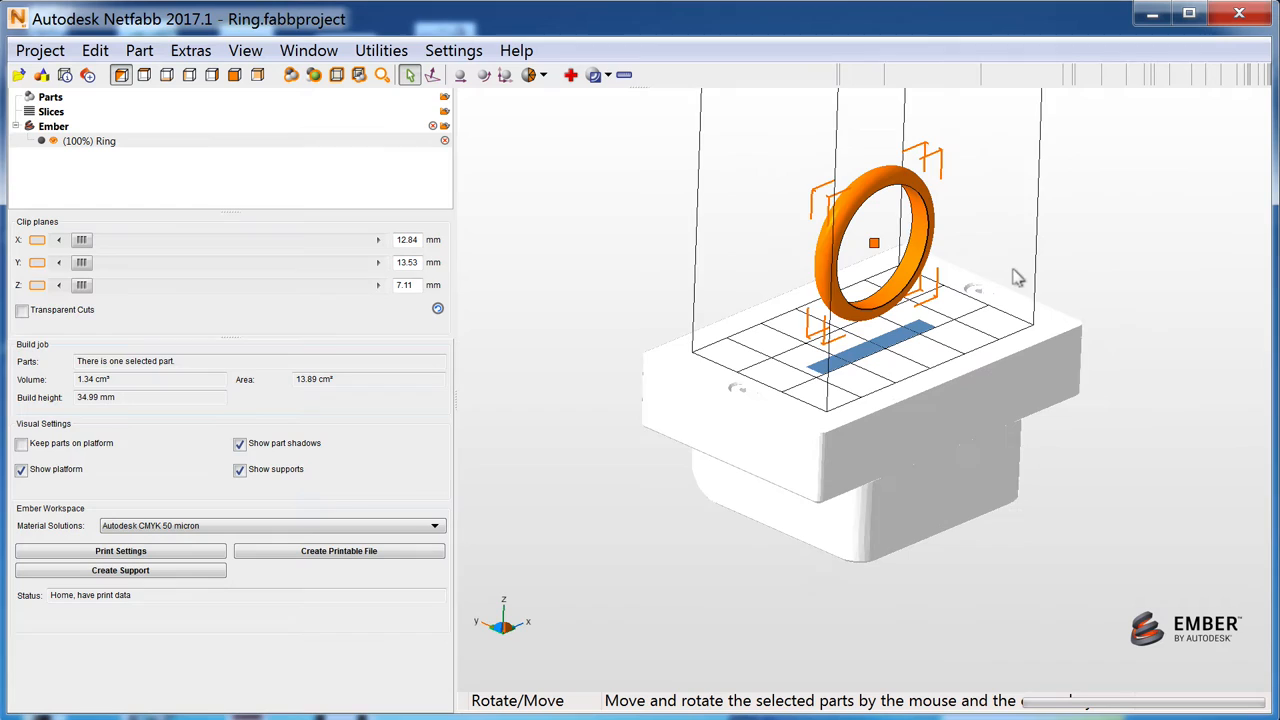
drag(870, 280, 880, 350)
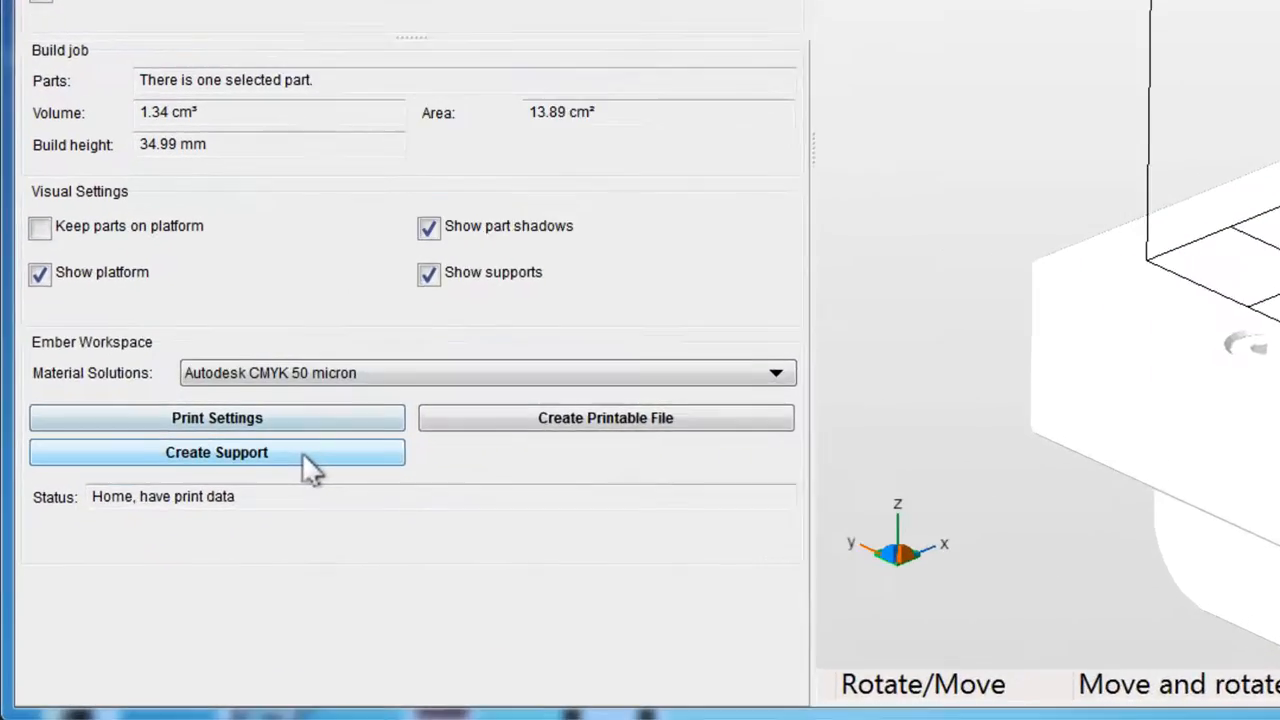
- Launch Create Support for the ring from the Ember Workspace panel
click(216, 452)
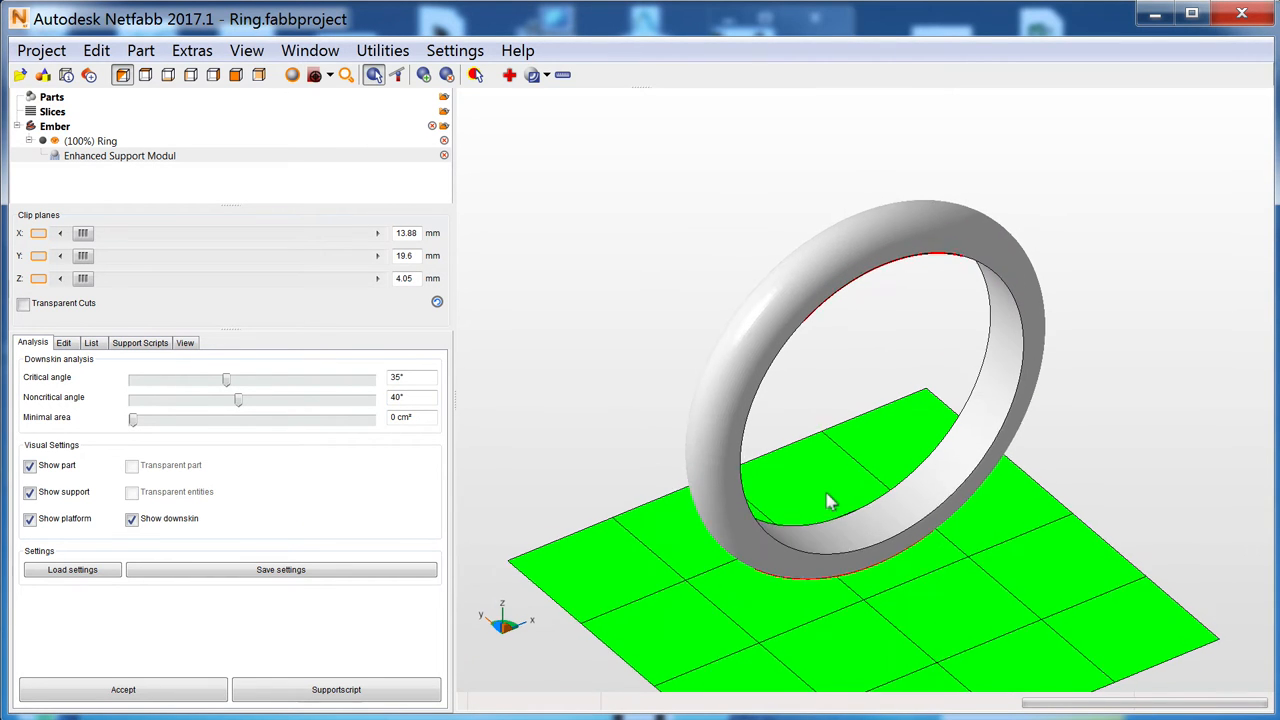
mouse_move(770, 480)
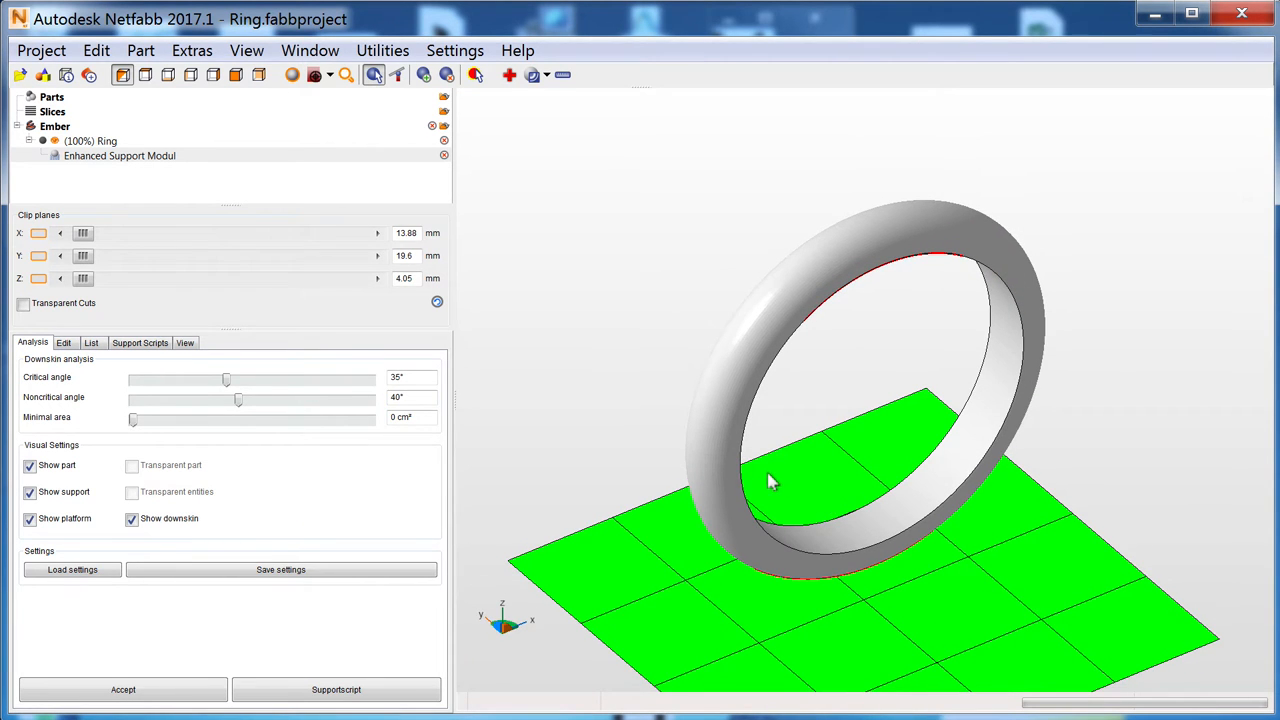
- Select Area with Bar Support in the Combined bar and tree support script
click(139, 342)
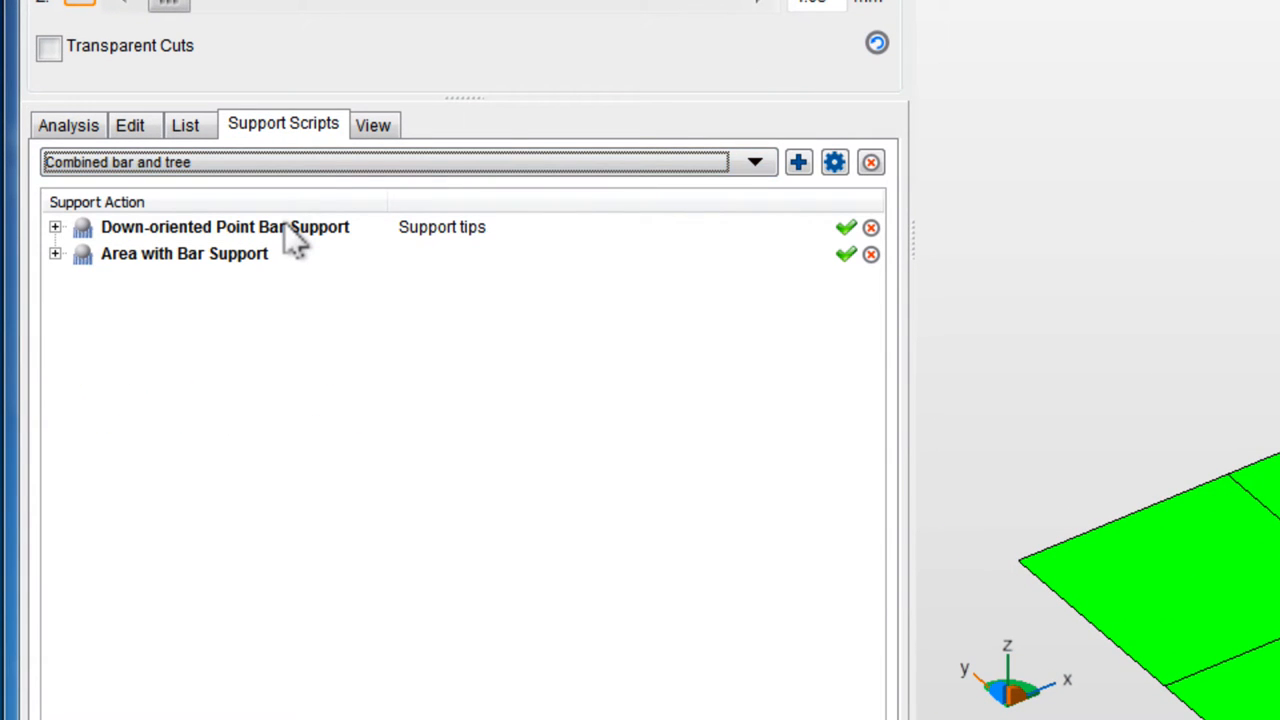
click(224, 226)
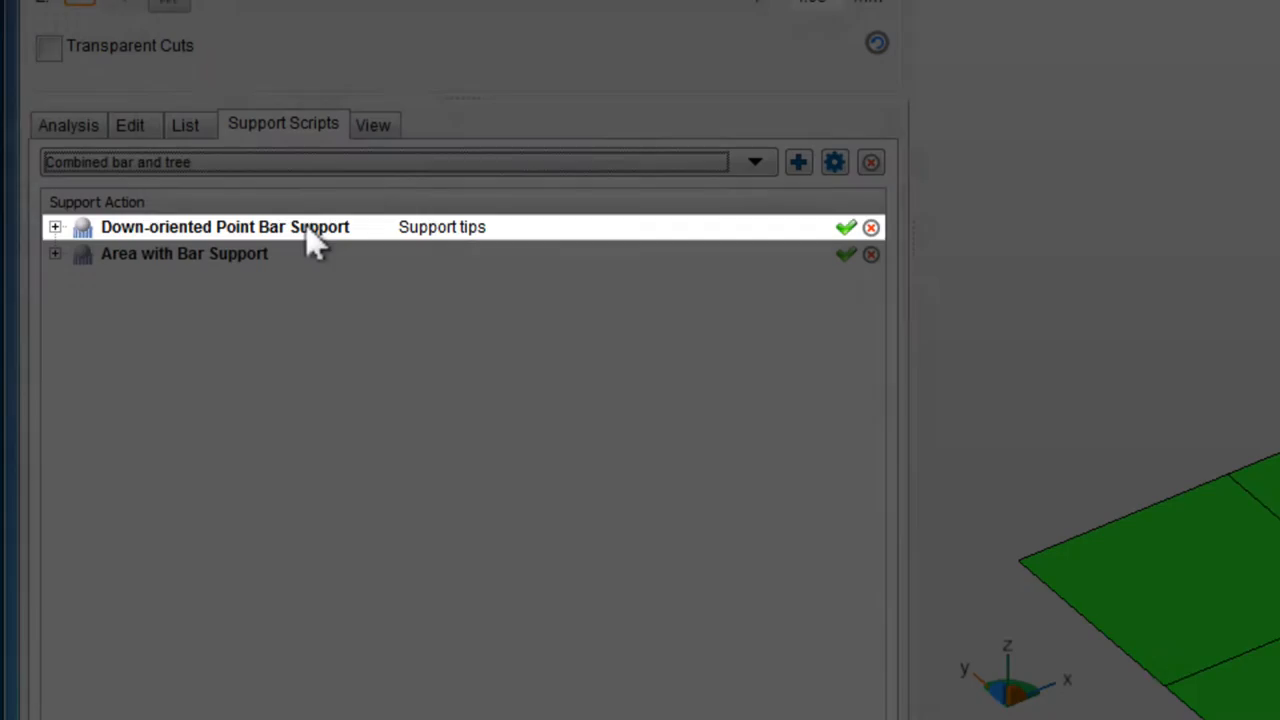
click(184, 253)
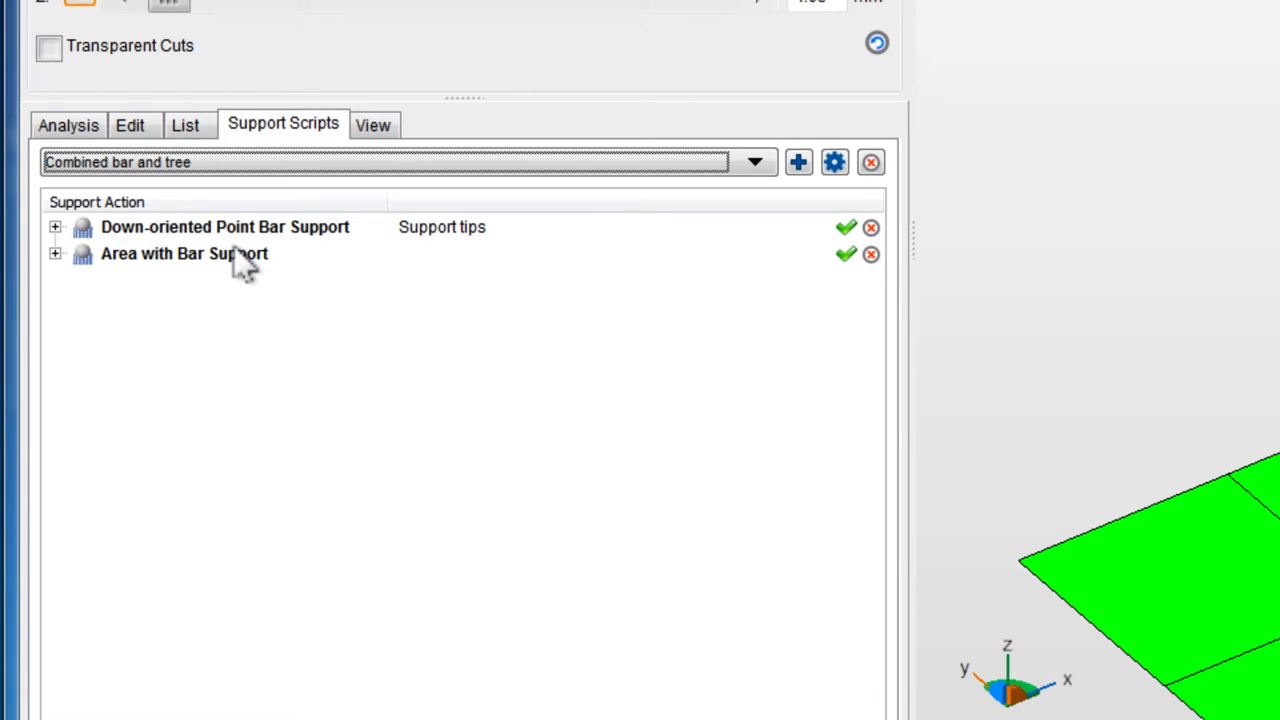
click(184, 253)
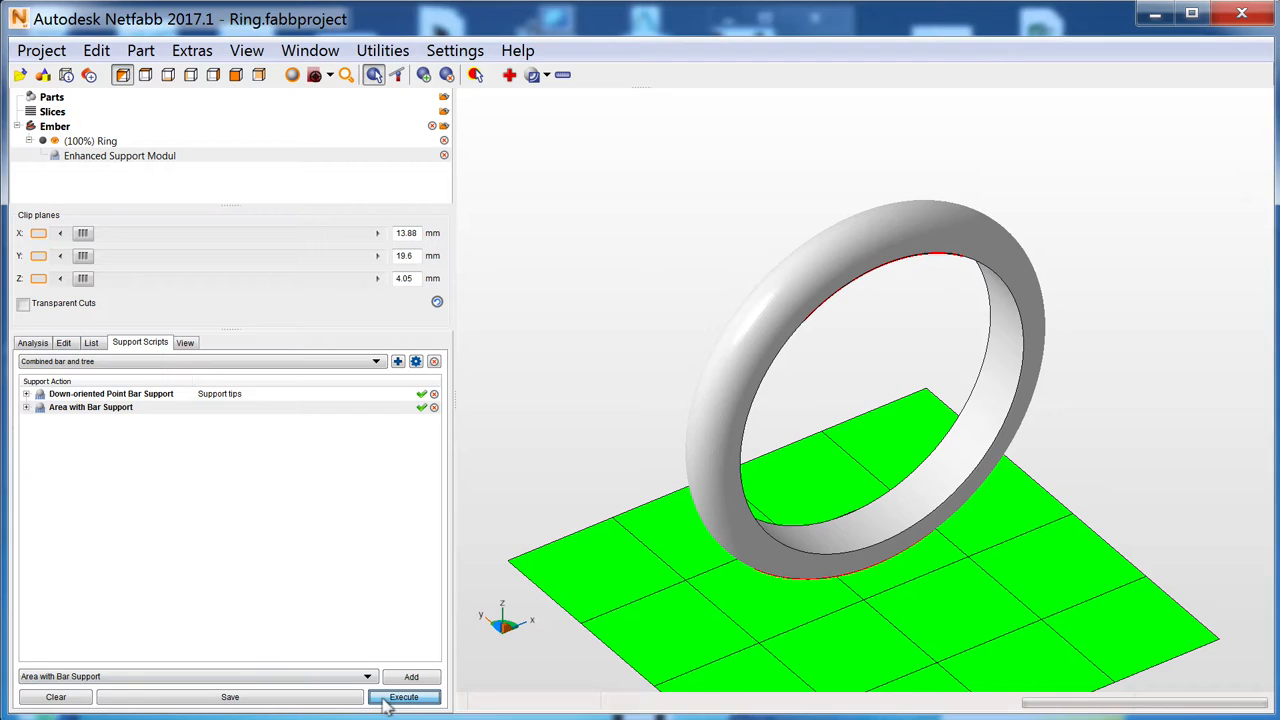
click(404, 697)
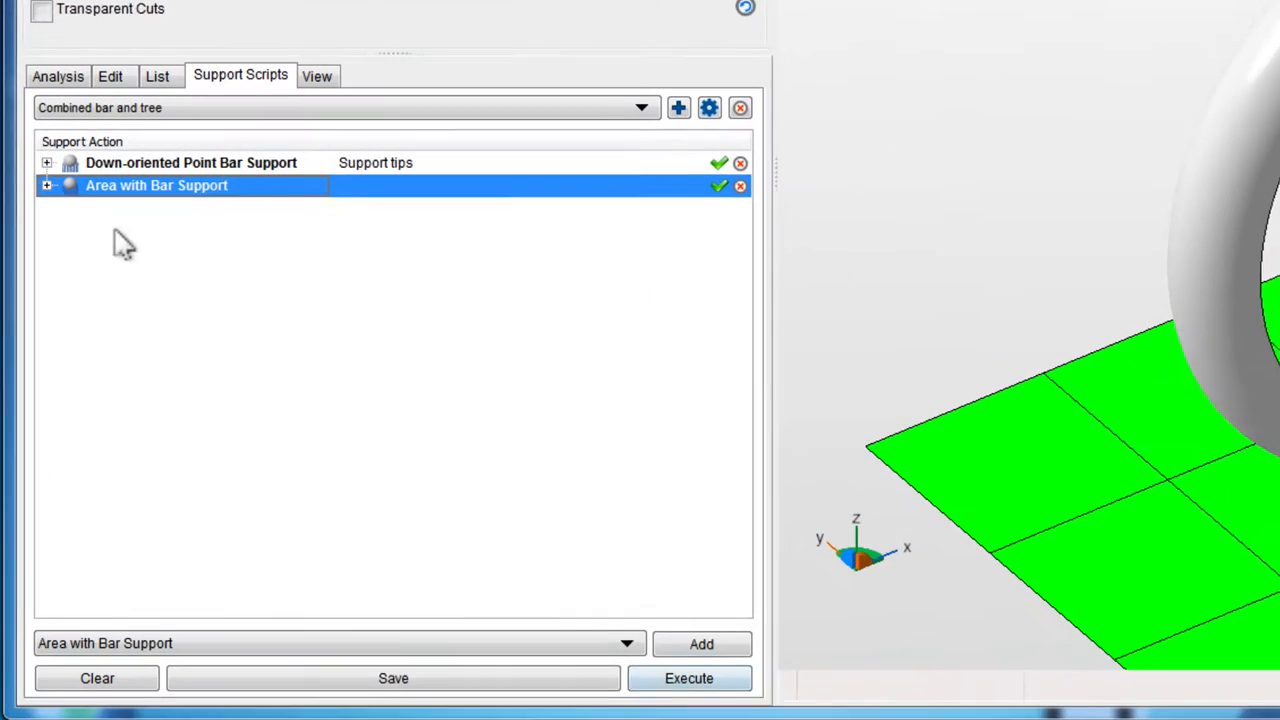
- Set Area with Bar Support to 35° critical, 40° noncritical, 2 mm anchor distance, and execute
click(46, 185)
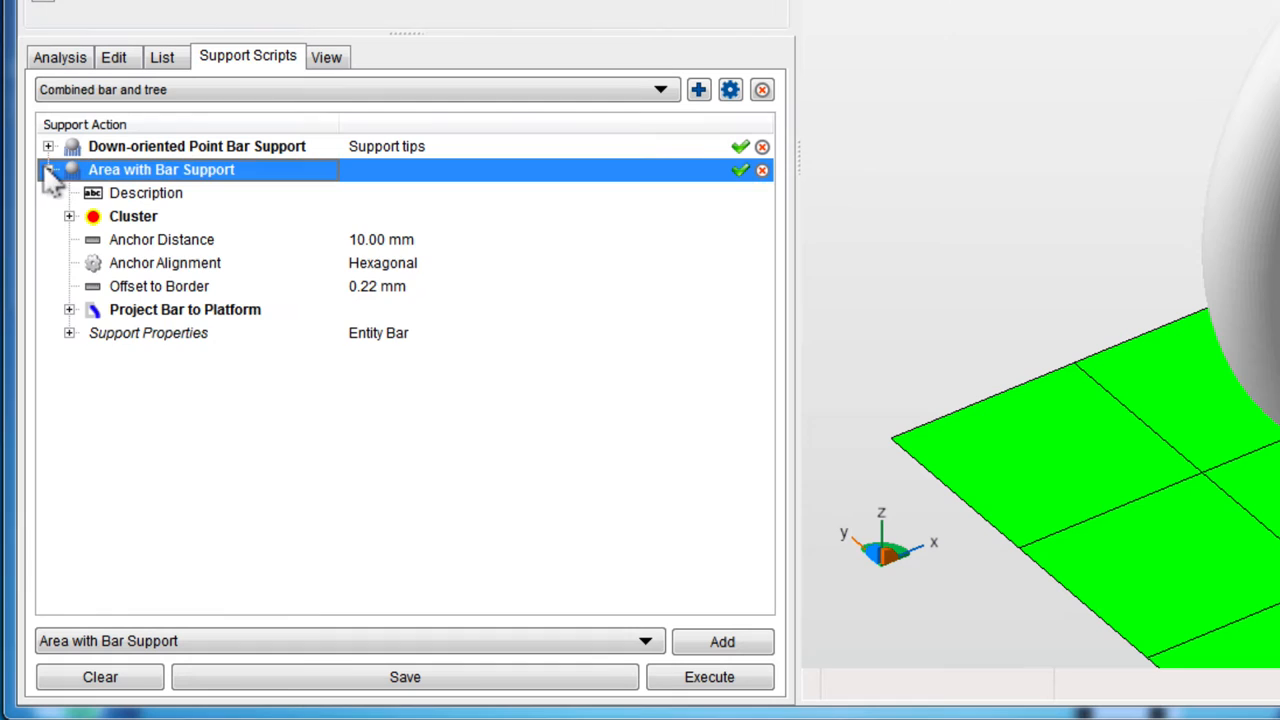
click(69, 216)
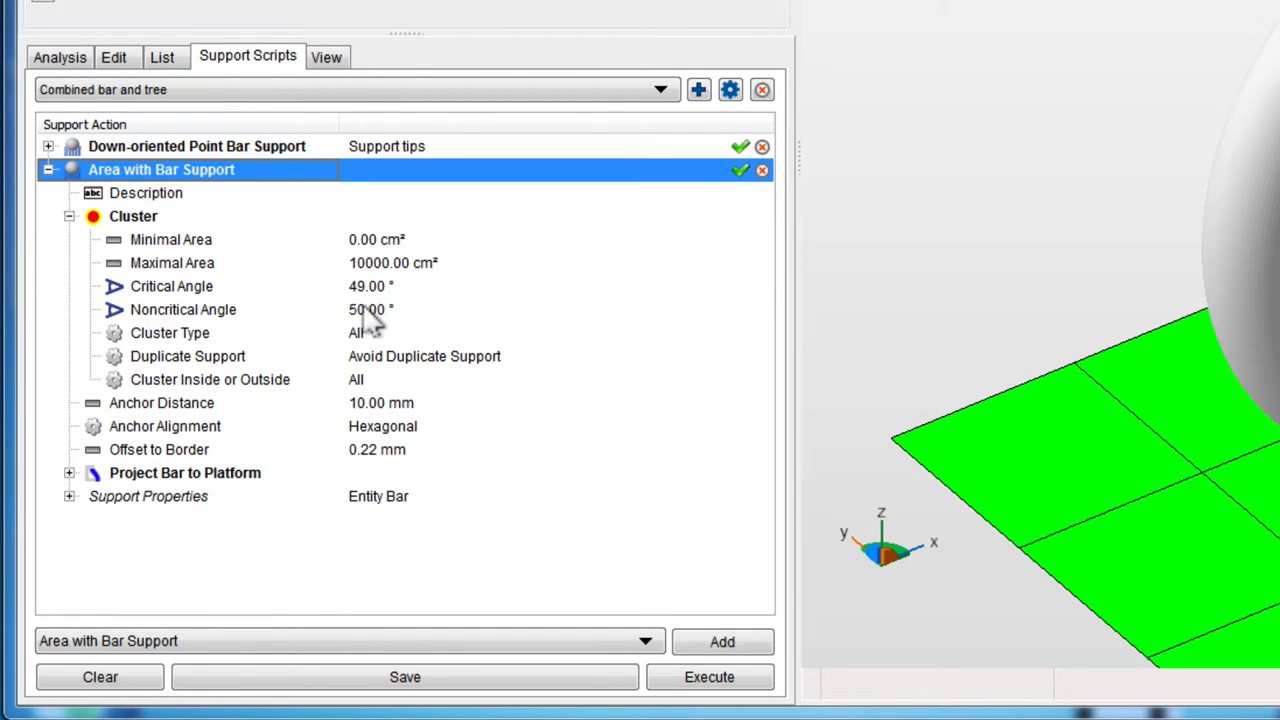
double_click(373, 286)
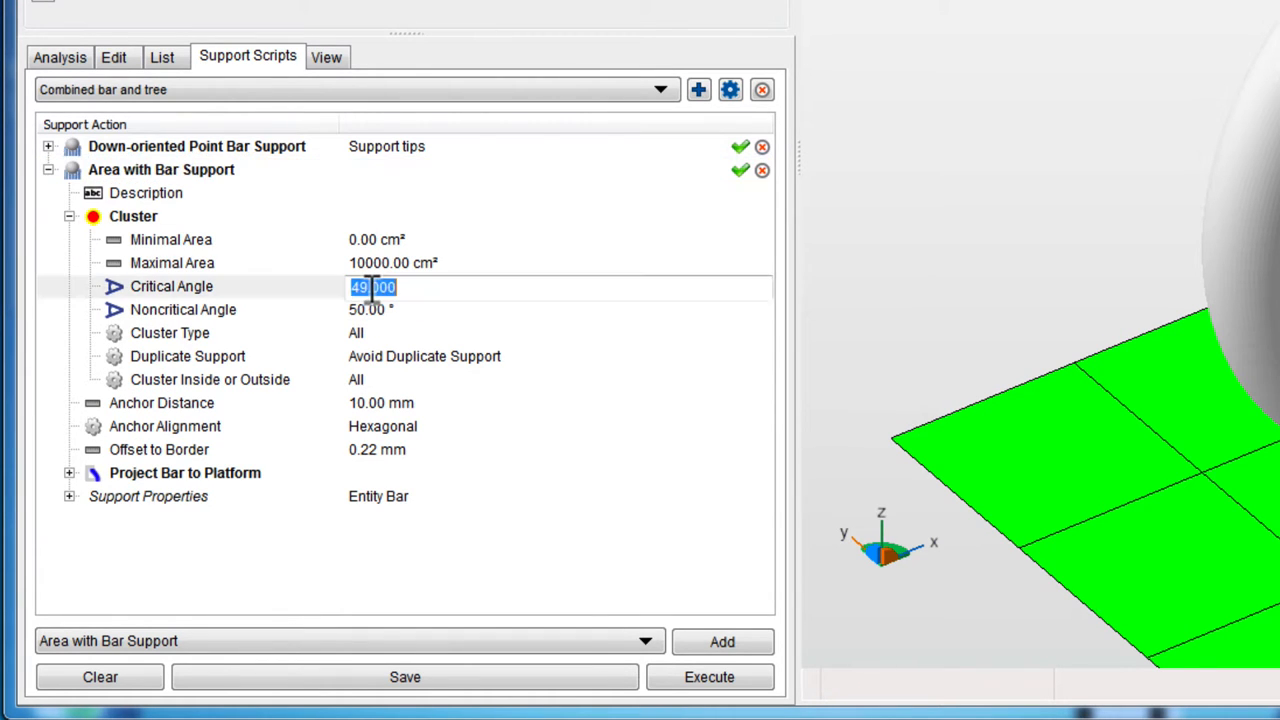
text(35)
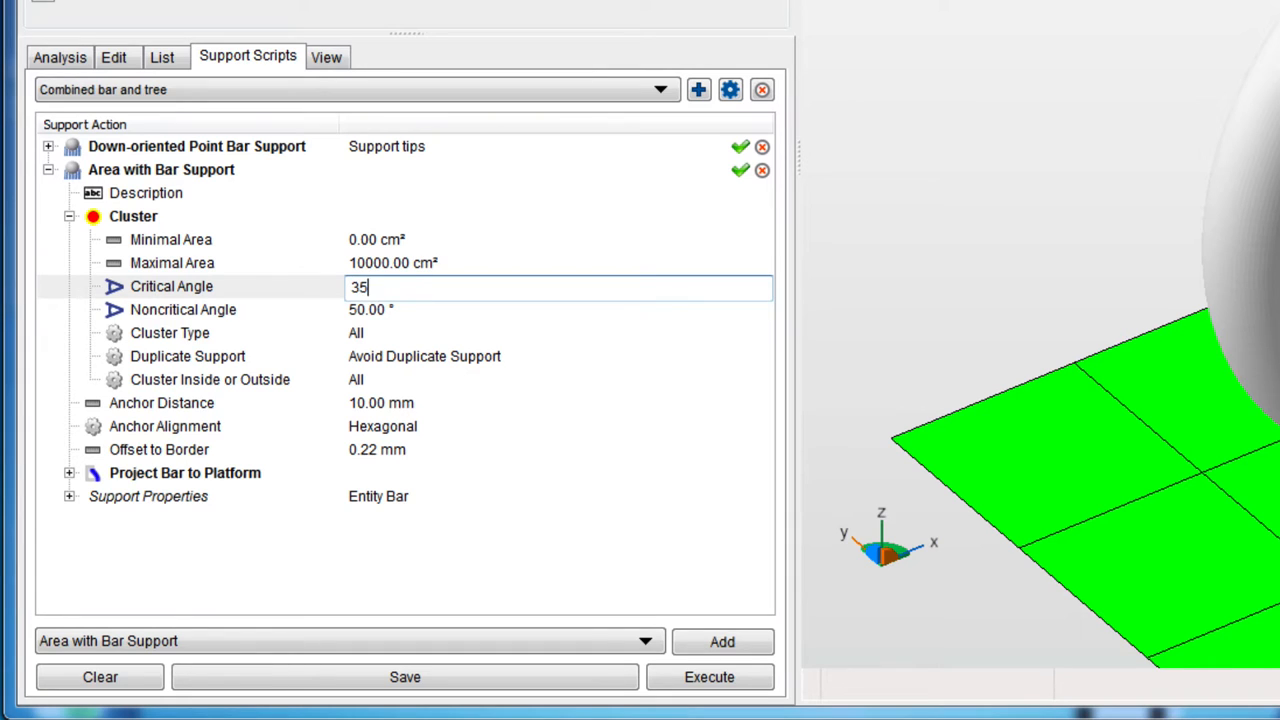
click(560, 309)
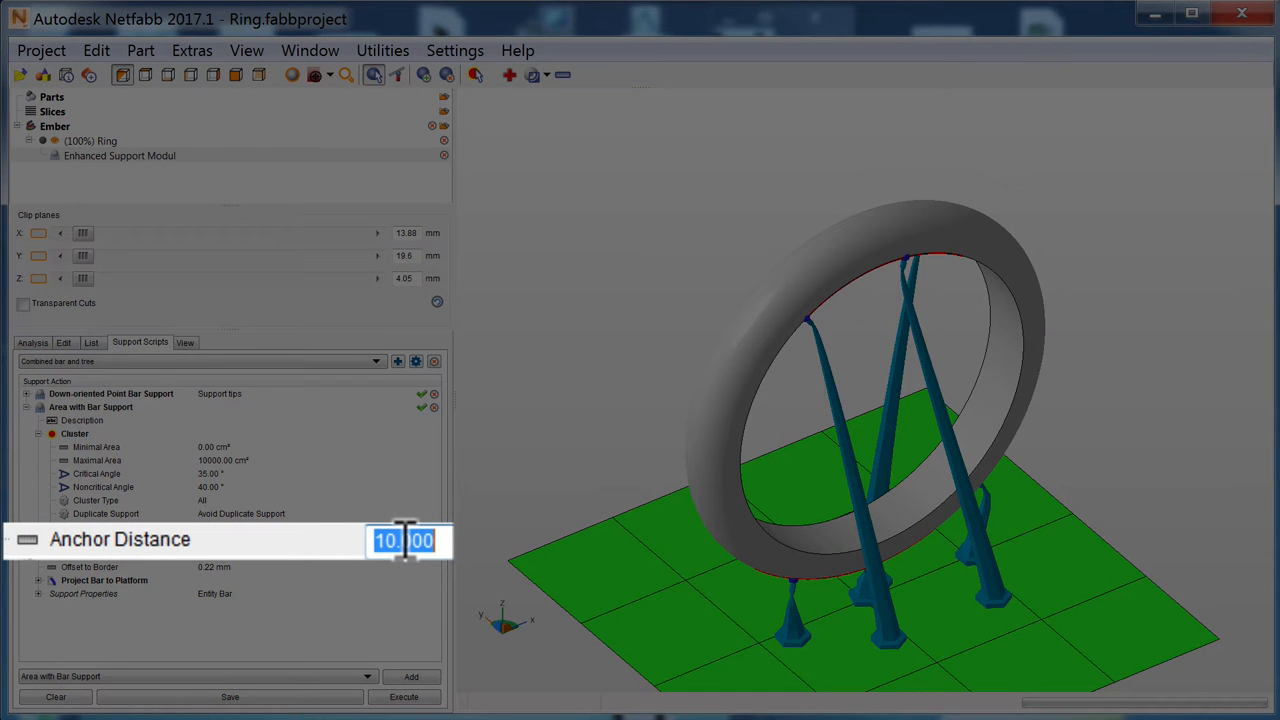
text(2)
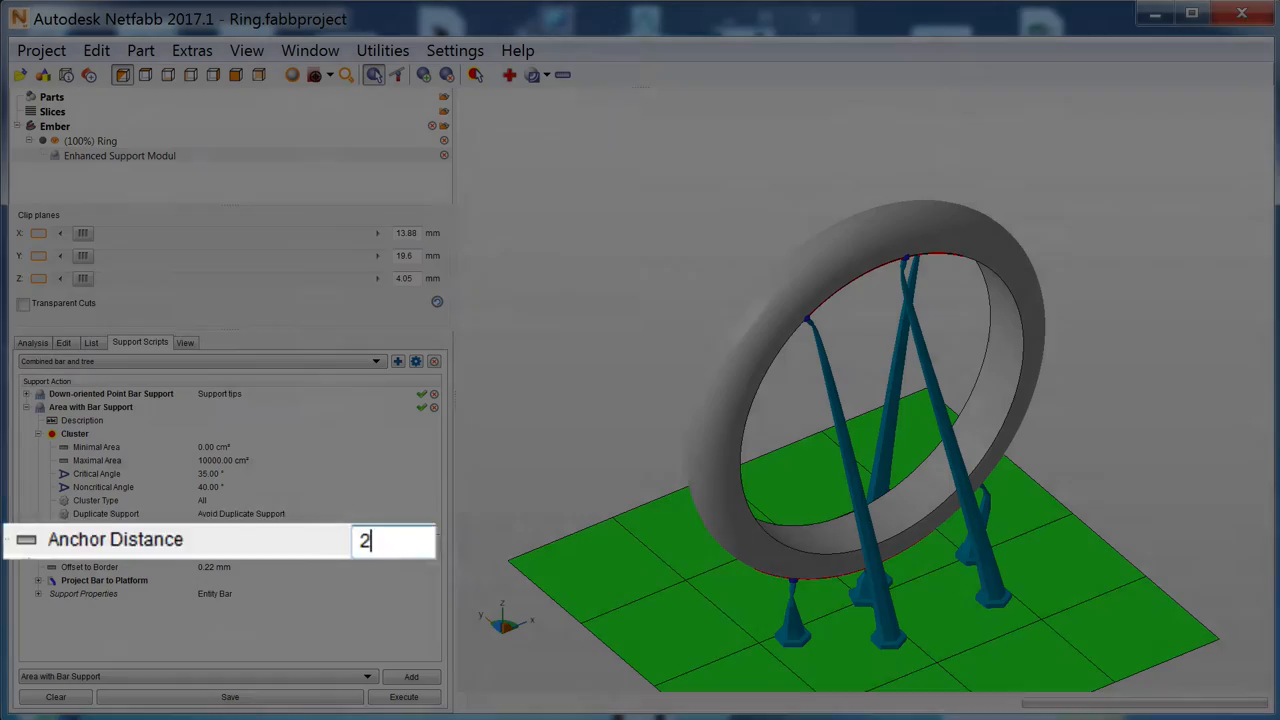
click(404, 697)
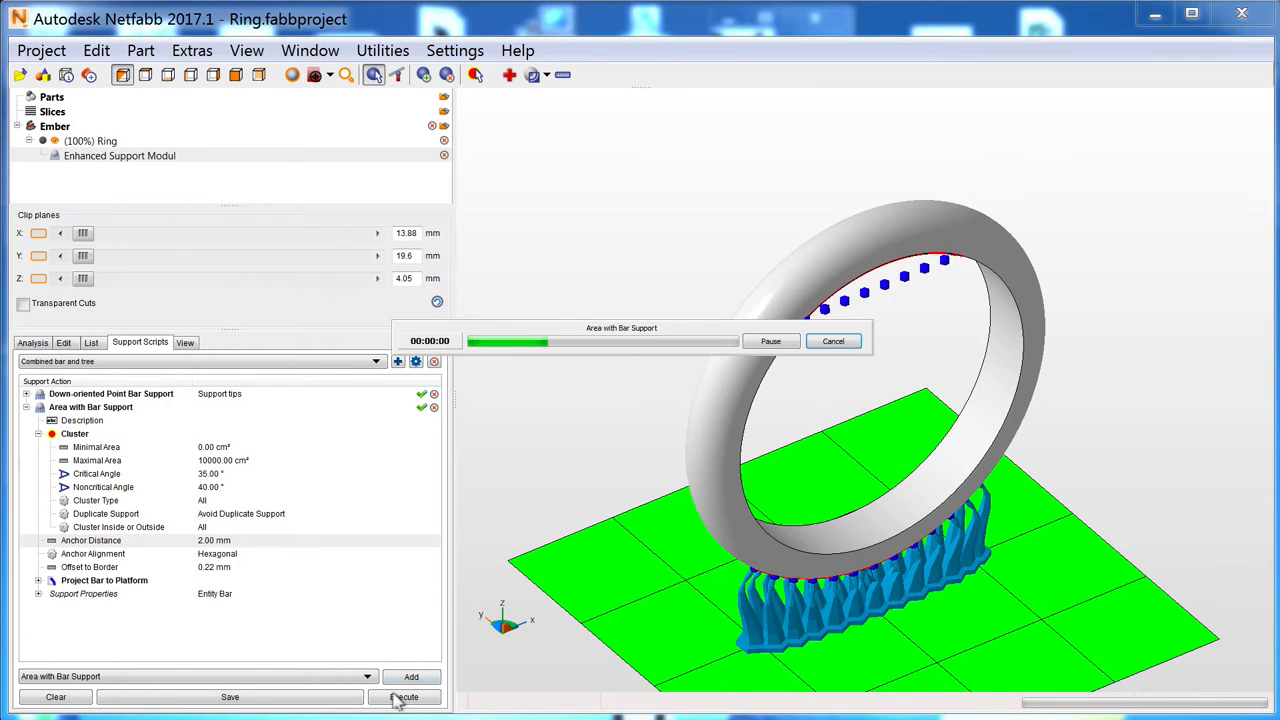
click(405, 697)
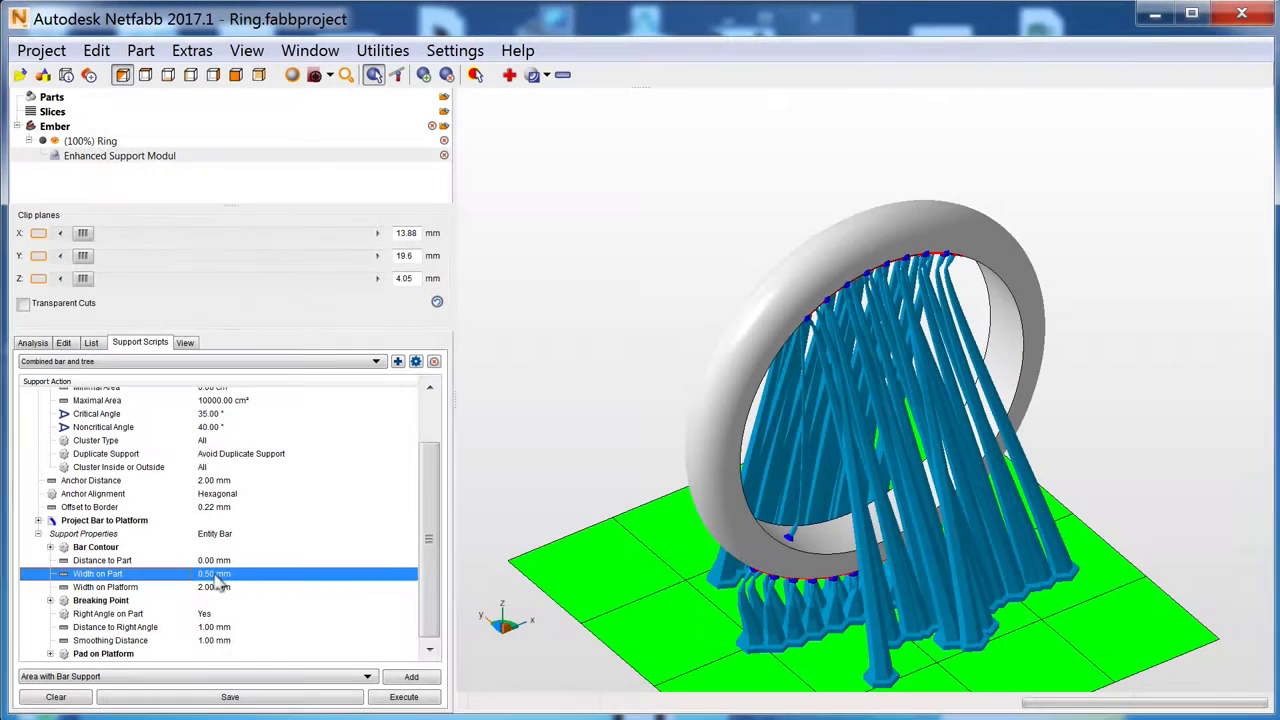
- Regenerate bar supports with a 5°, then 15° maximum projection angle to platform
click(404, 696)
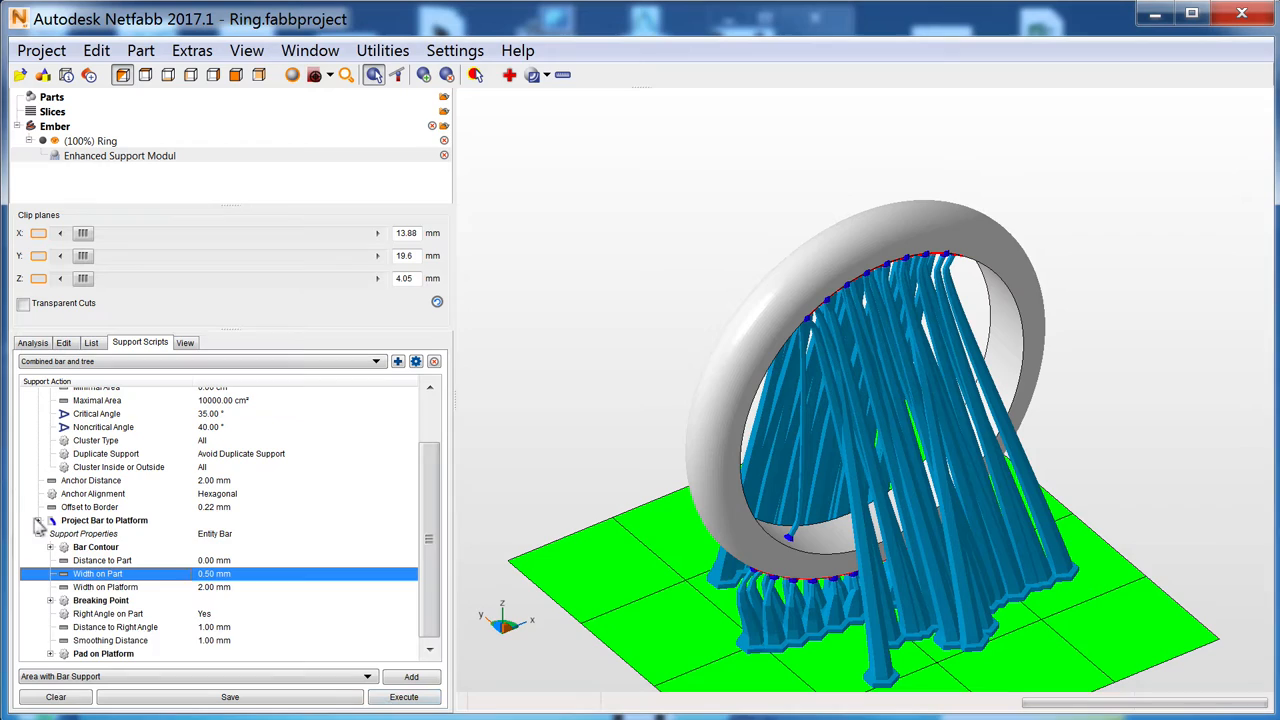
click(38, 520)
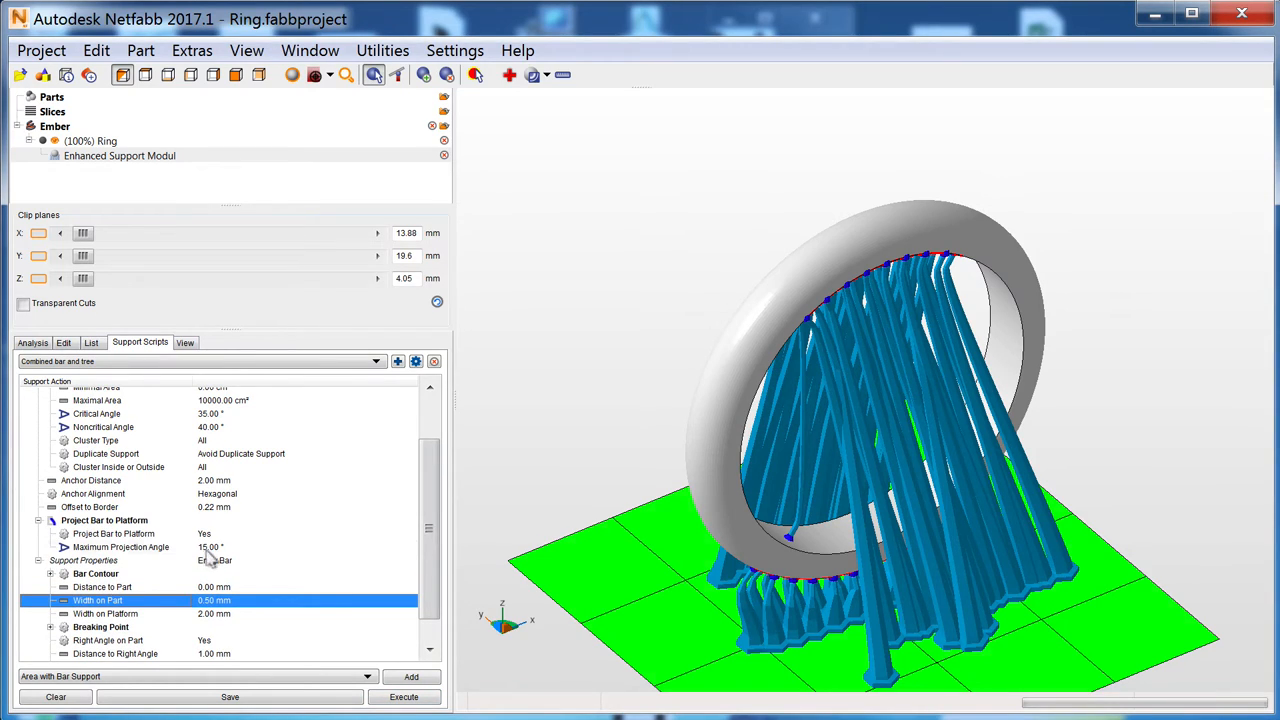
double_click(210, 547)
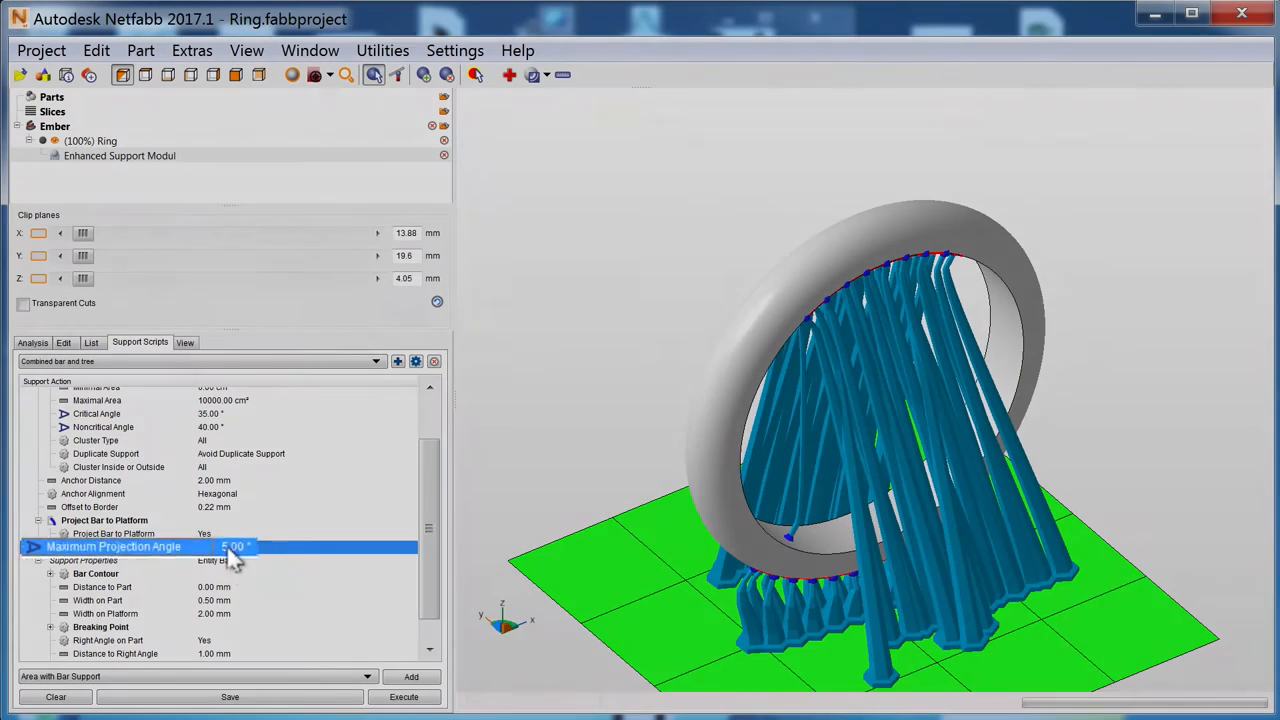
click(404, 697)
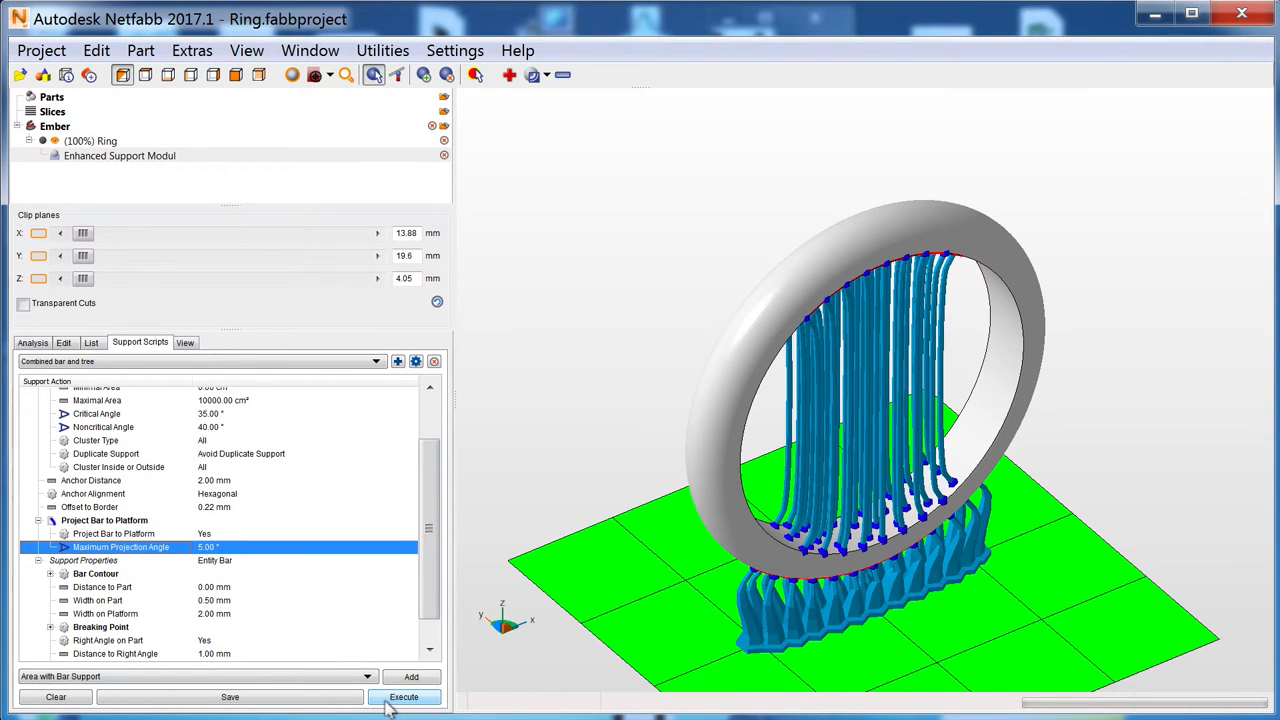
mouse_move(360, 684)
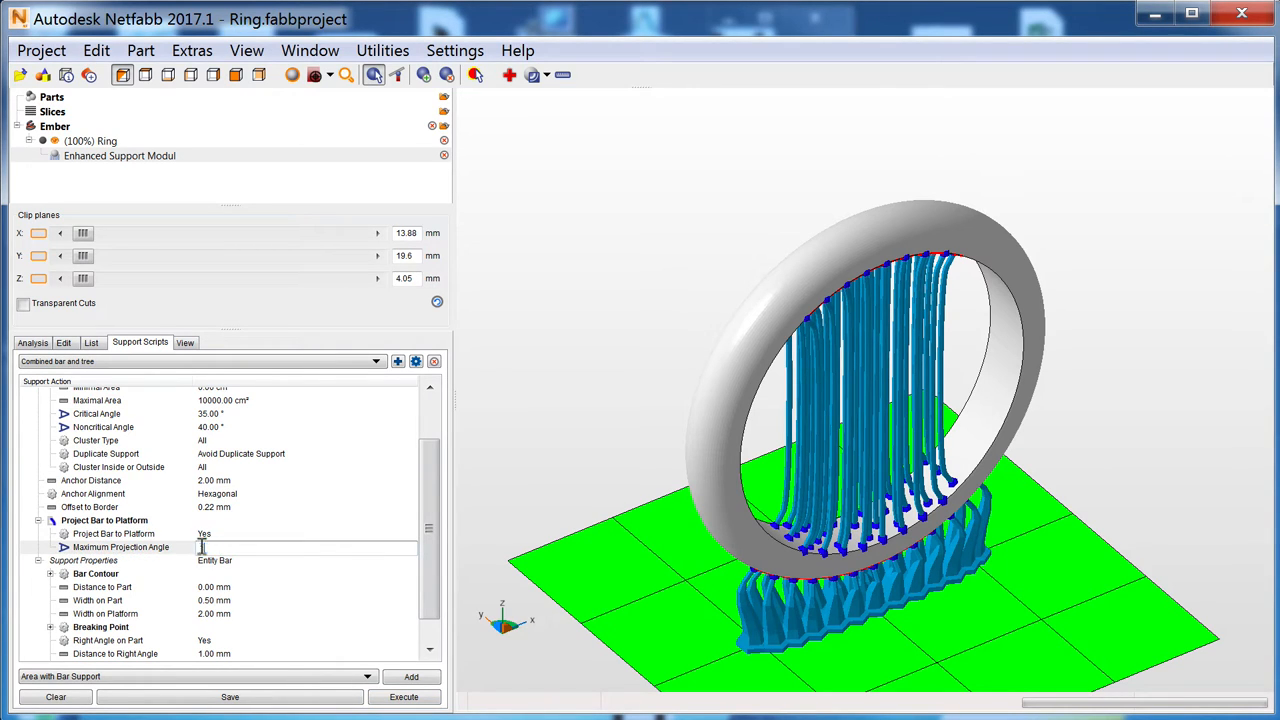
click(403, 697)
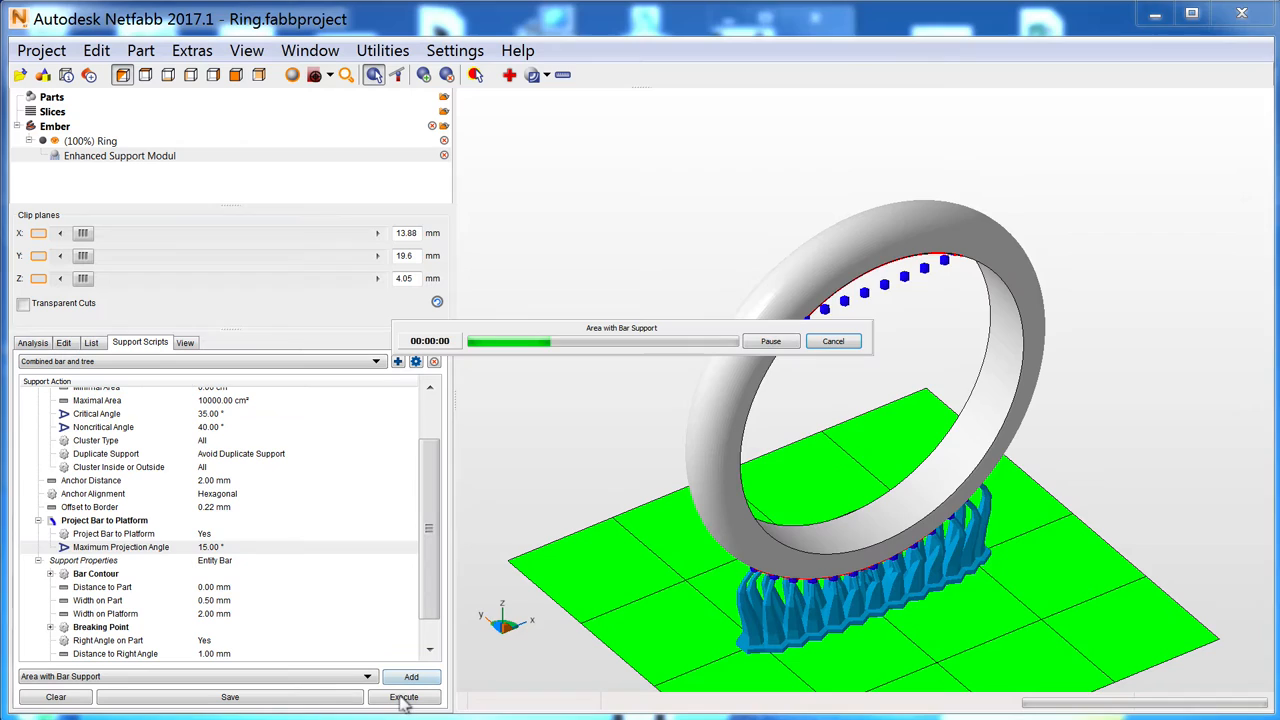
click(404, 697)
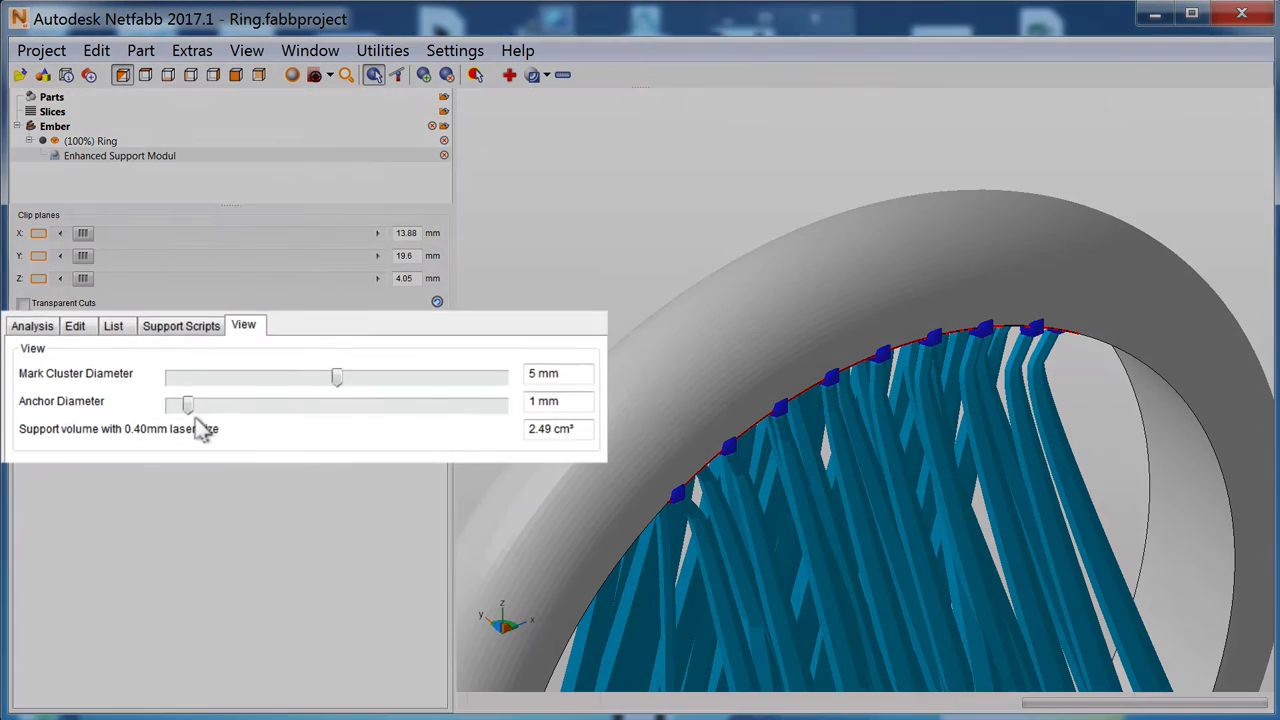
- Lower the Anchor Diameter view slider to 0 mm
drag(190, 405, 195, 405)
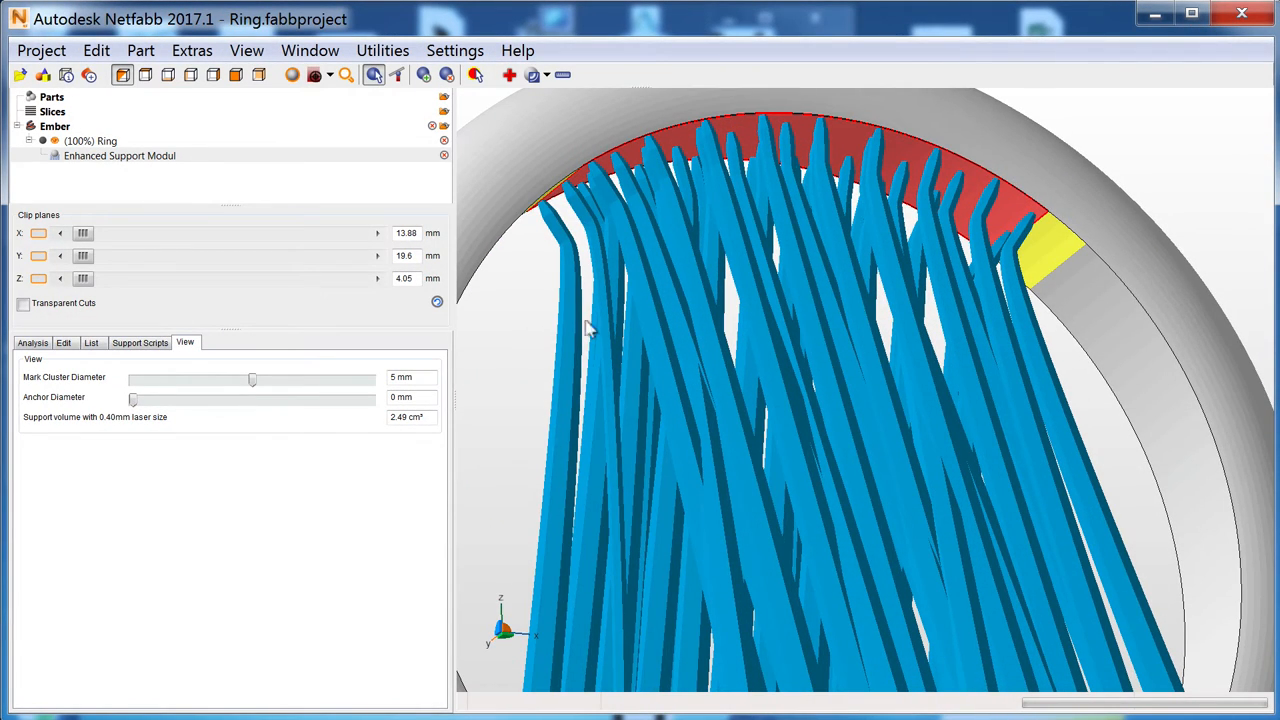
- Select 11 support bars on the ring's left side and choose Edit Entity
right_click(580, 320)
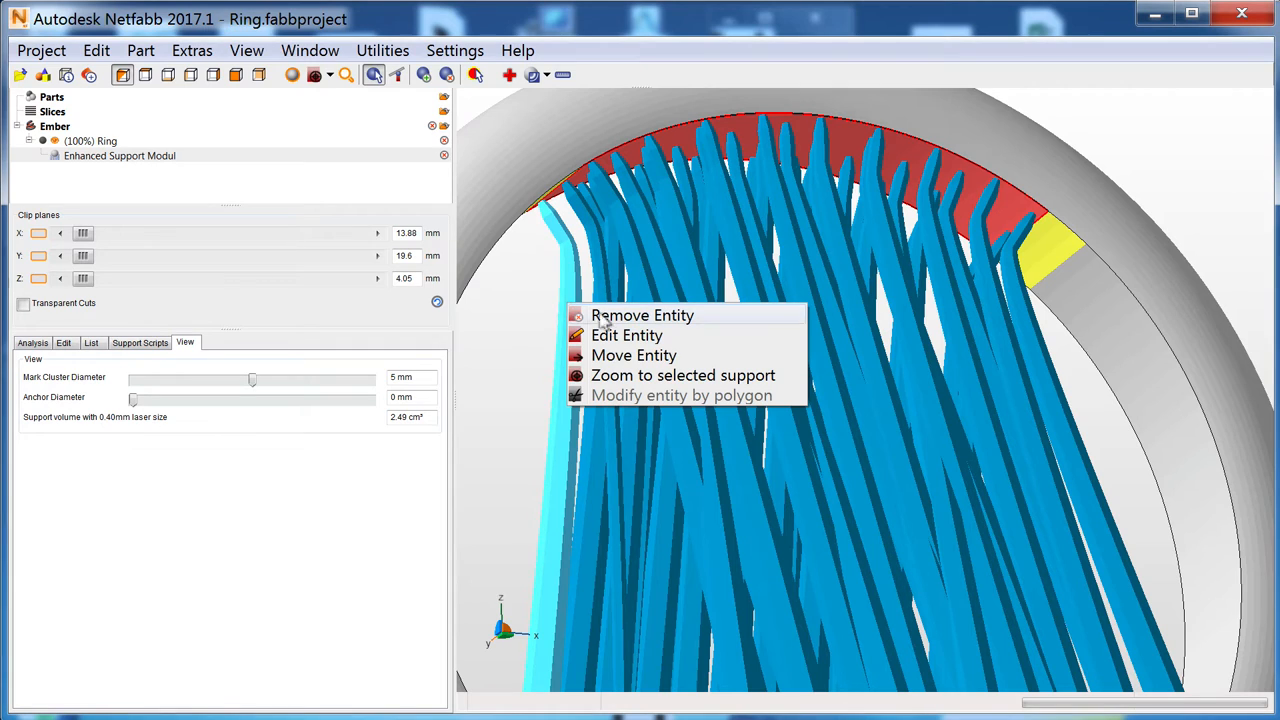
mouse_move(615, 375)
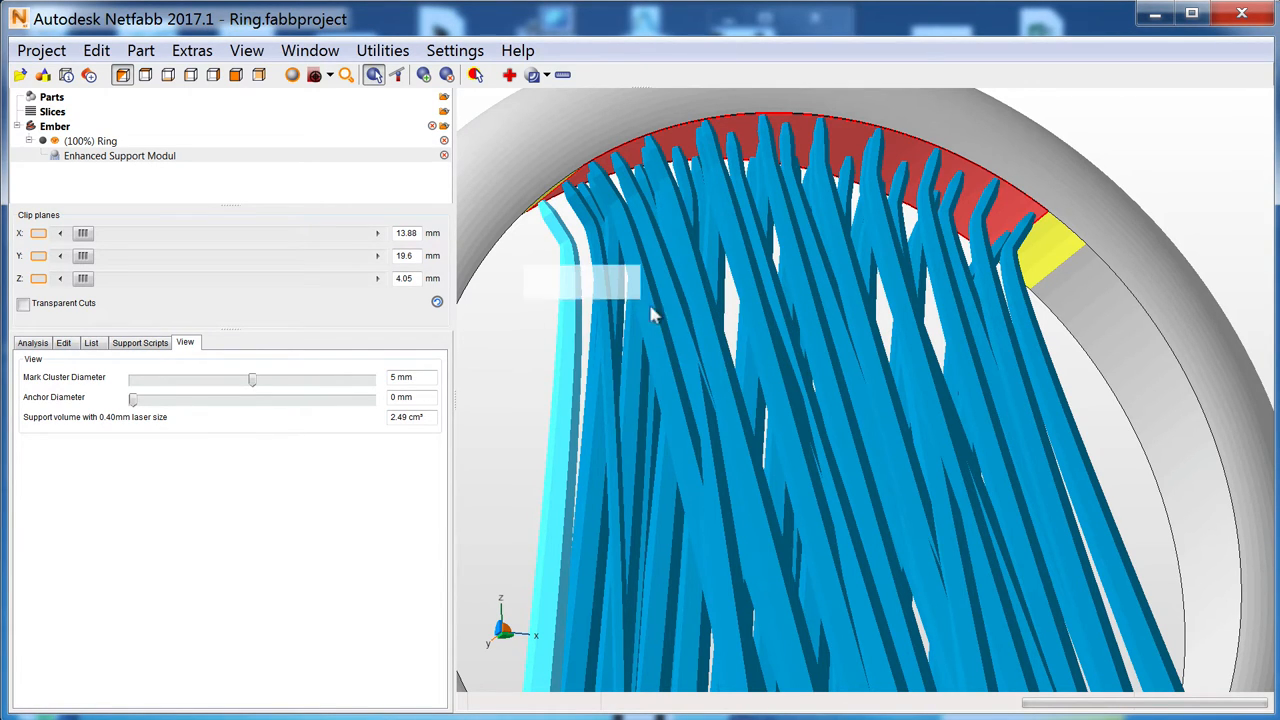
right_click(650, 315)
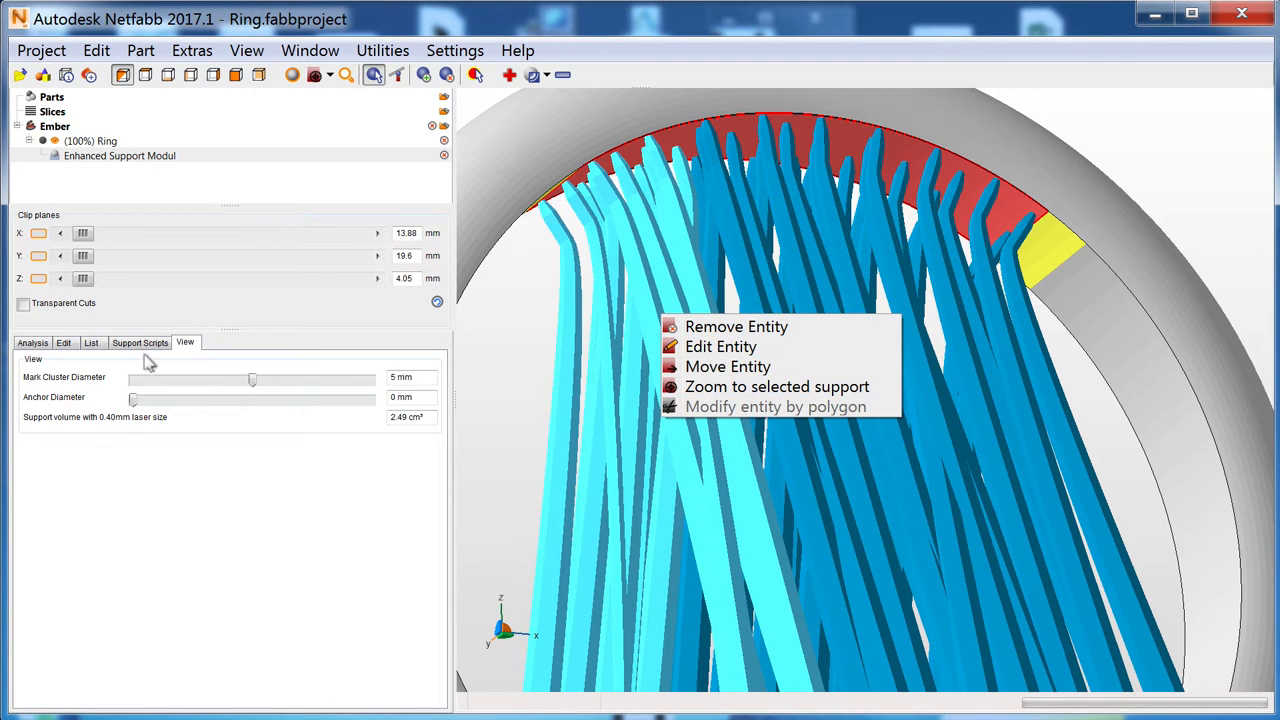
click(720, 346)
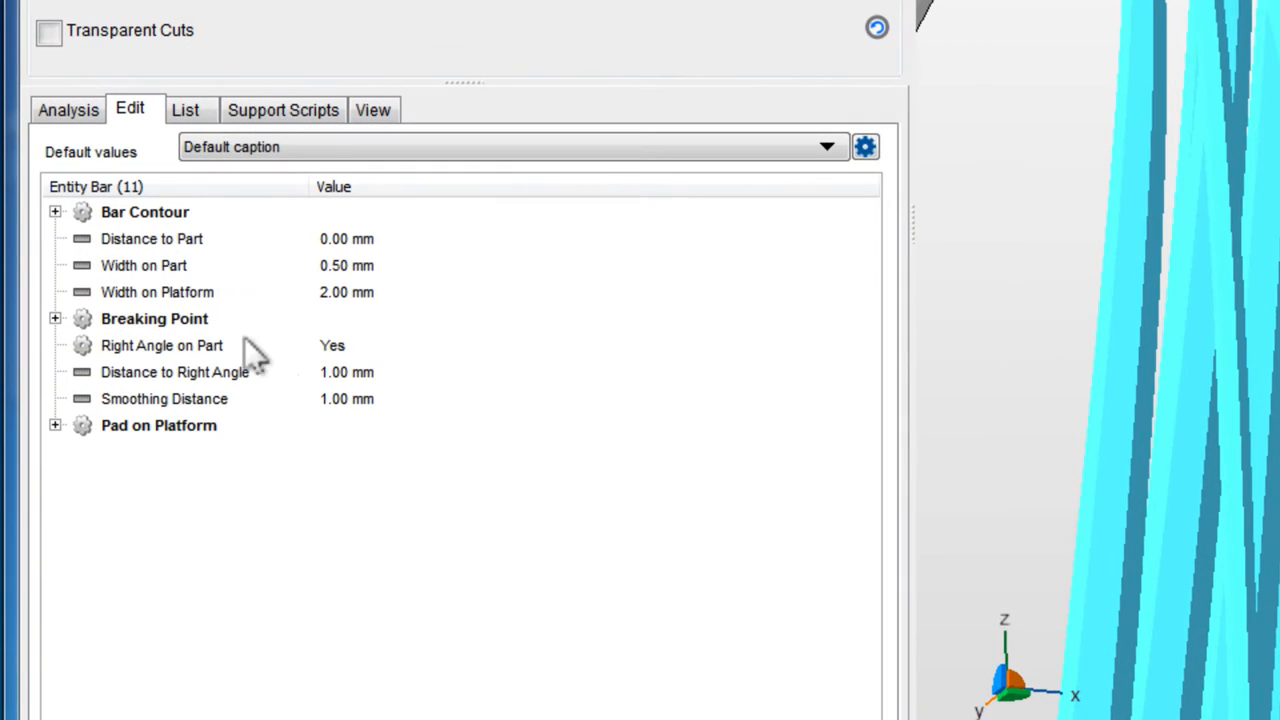
mouse_move(245, 388)
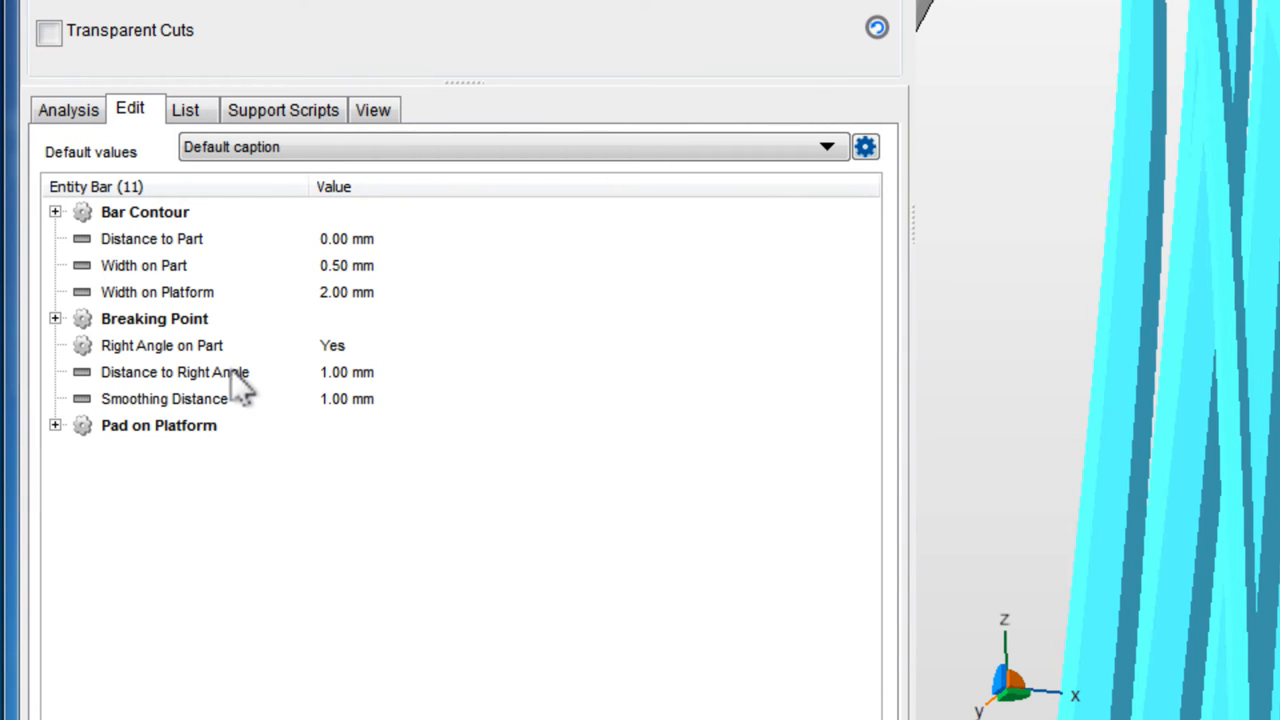
- Duplicate the Combined bar and tree support script as 'Combined bar and tree NEW'
click(283, 109)
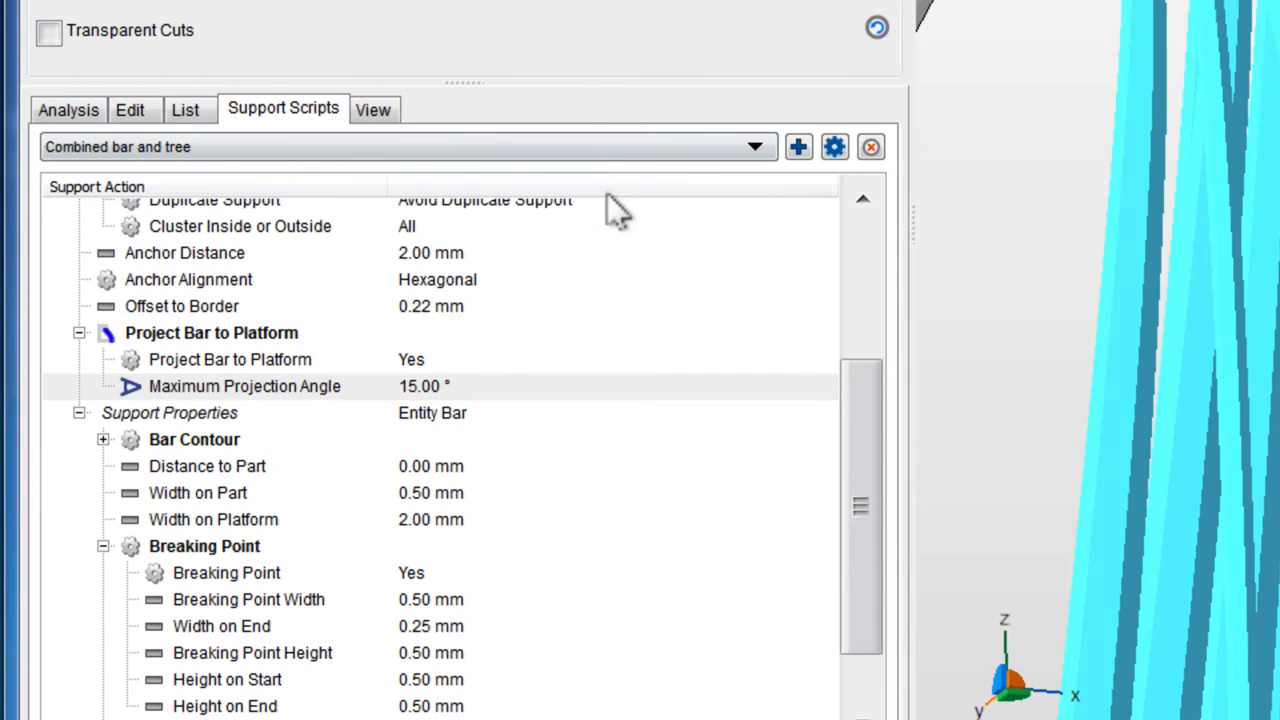
click(834, 147)
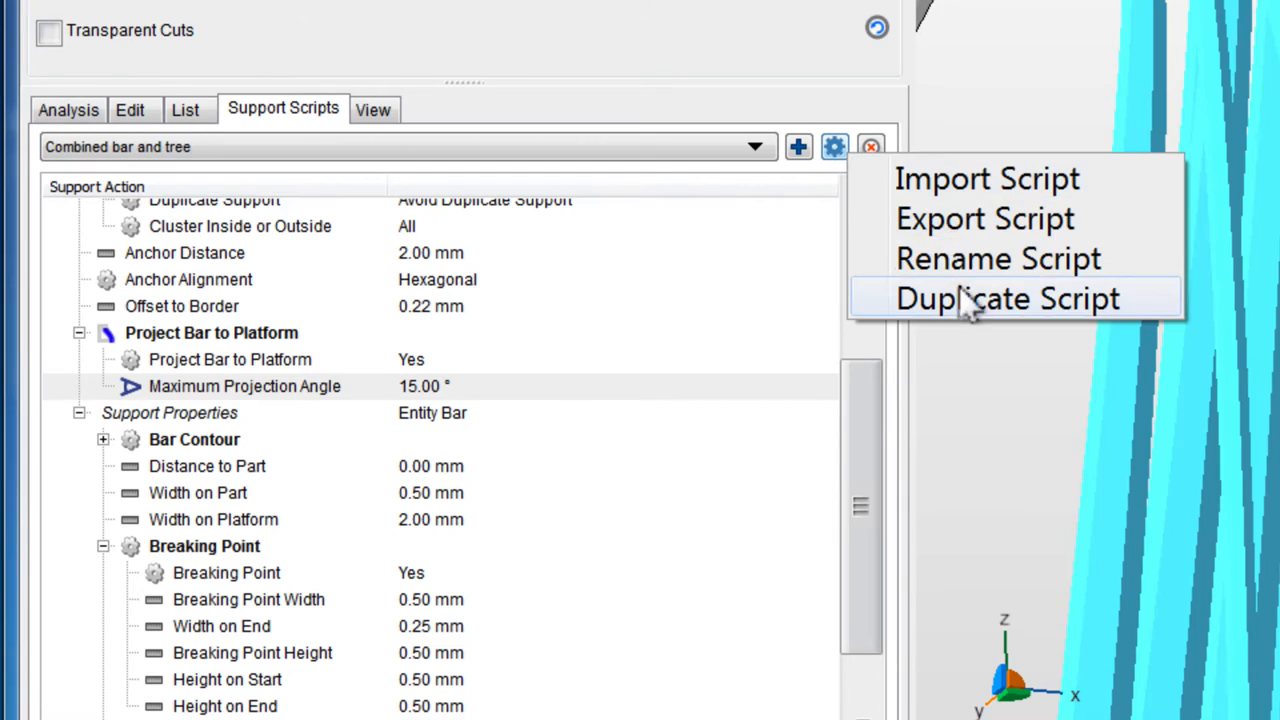
click(1011, 298)
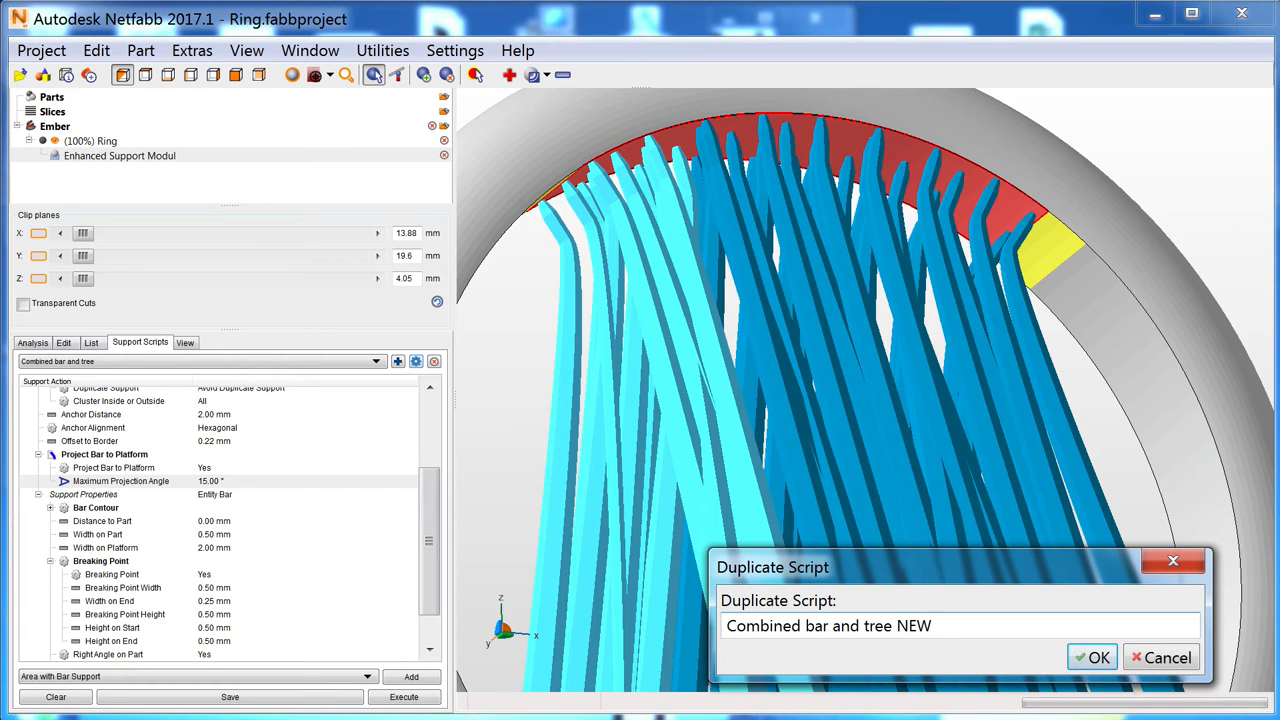
click(1091, 657)
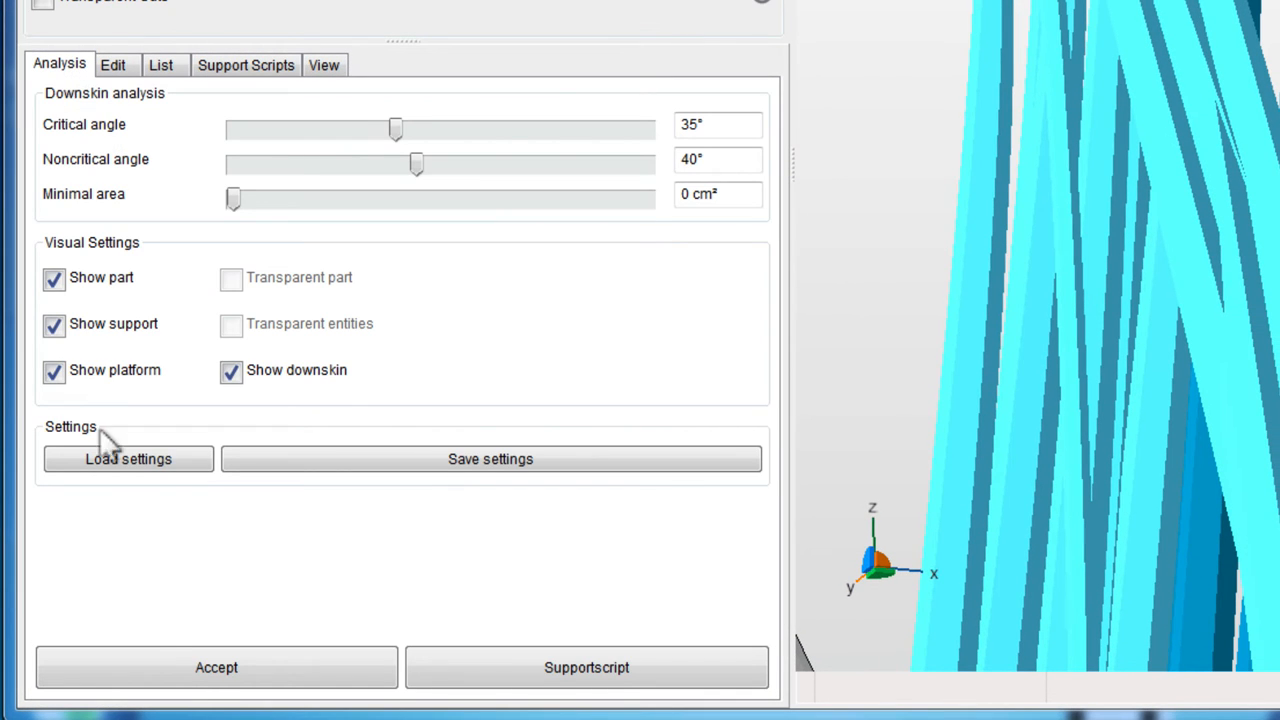
- Accept the customized bar supports and leave the support module for the Ember workspace
click(216, 667)
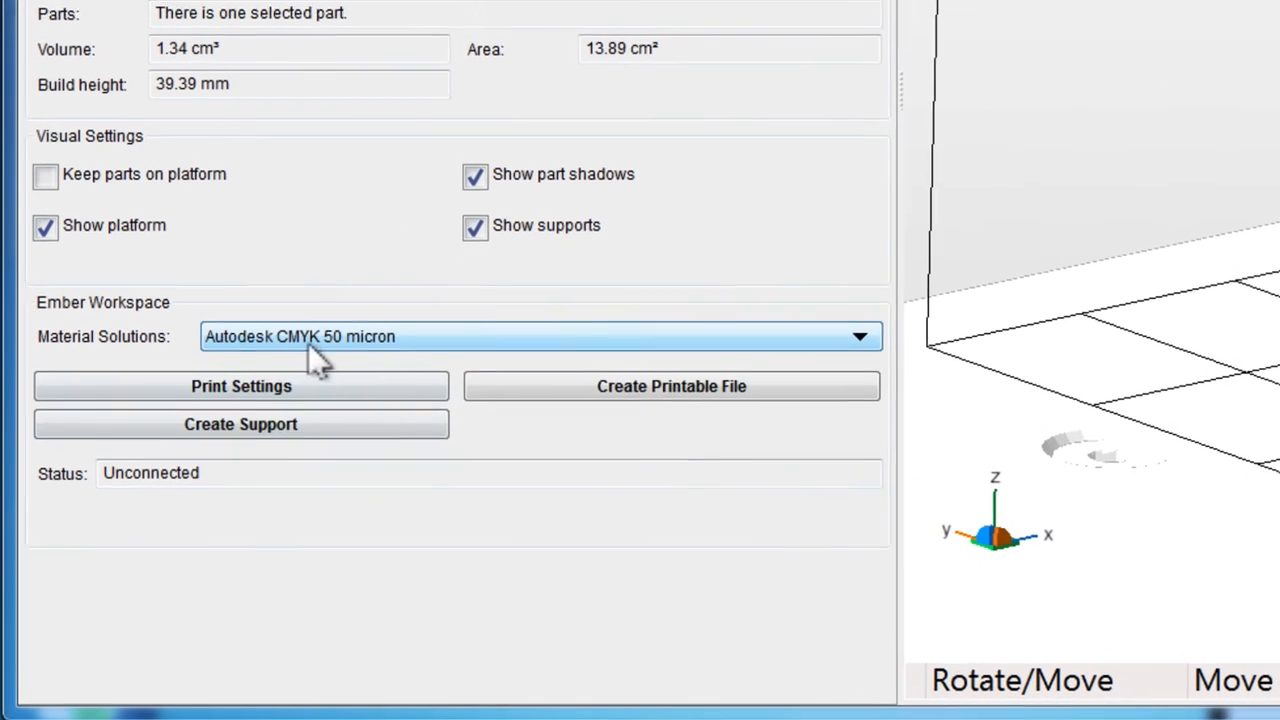
click(540, 336)
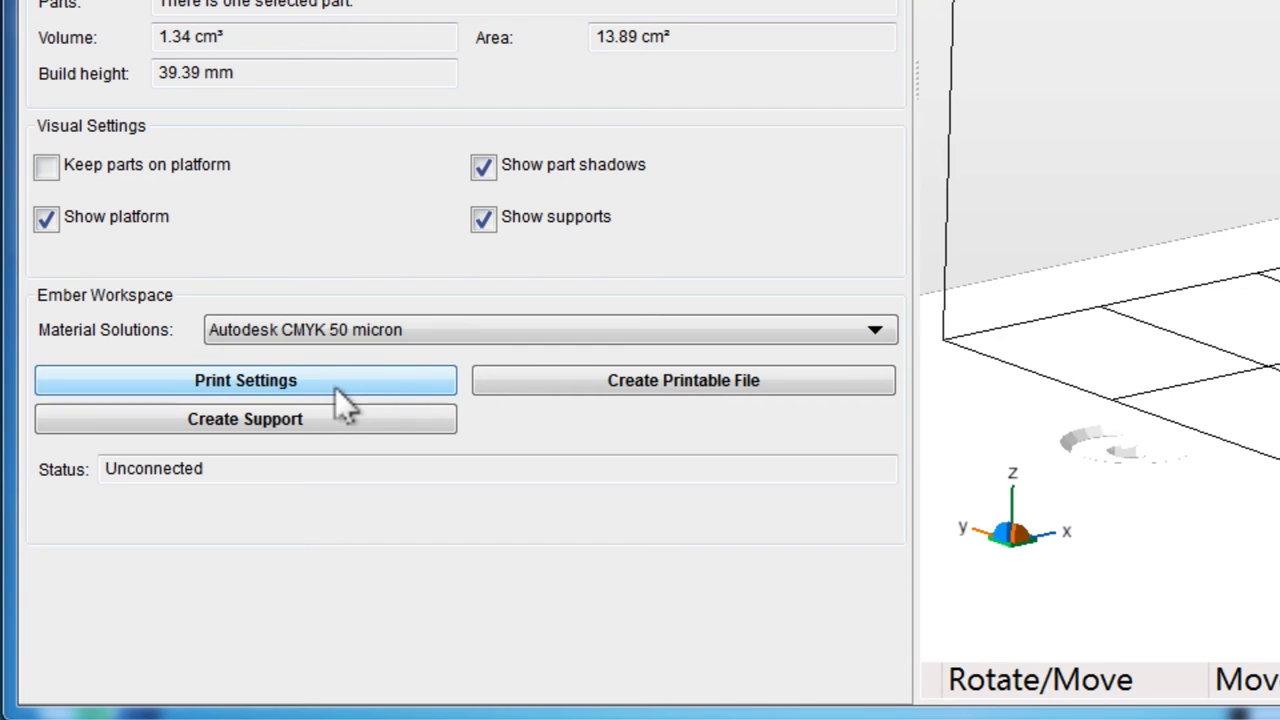
- Open the Ember print settings and review burn-in, model layer and separation analysis parameters
click(245, 380)
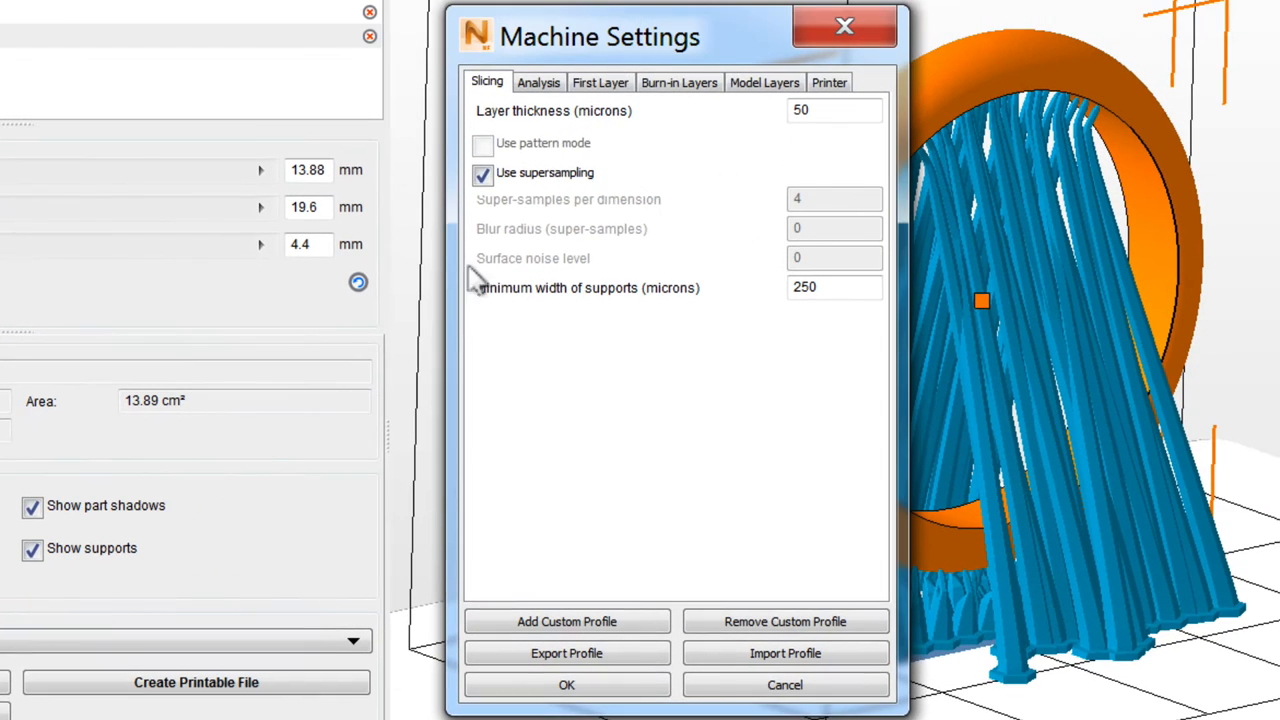
click(679, 82)
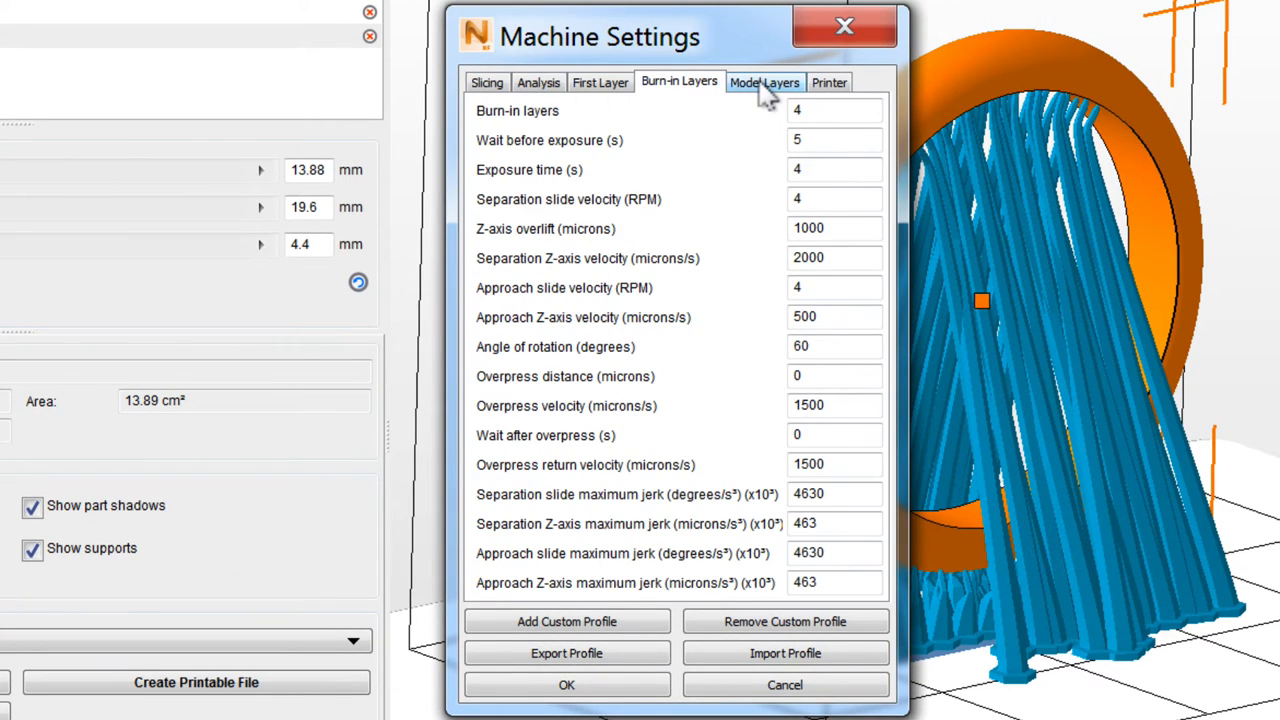
click(765, 82)
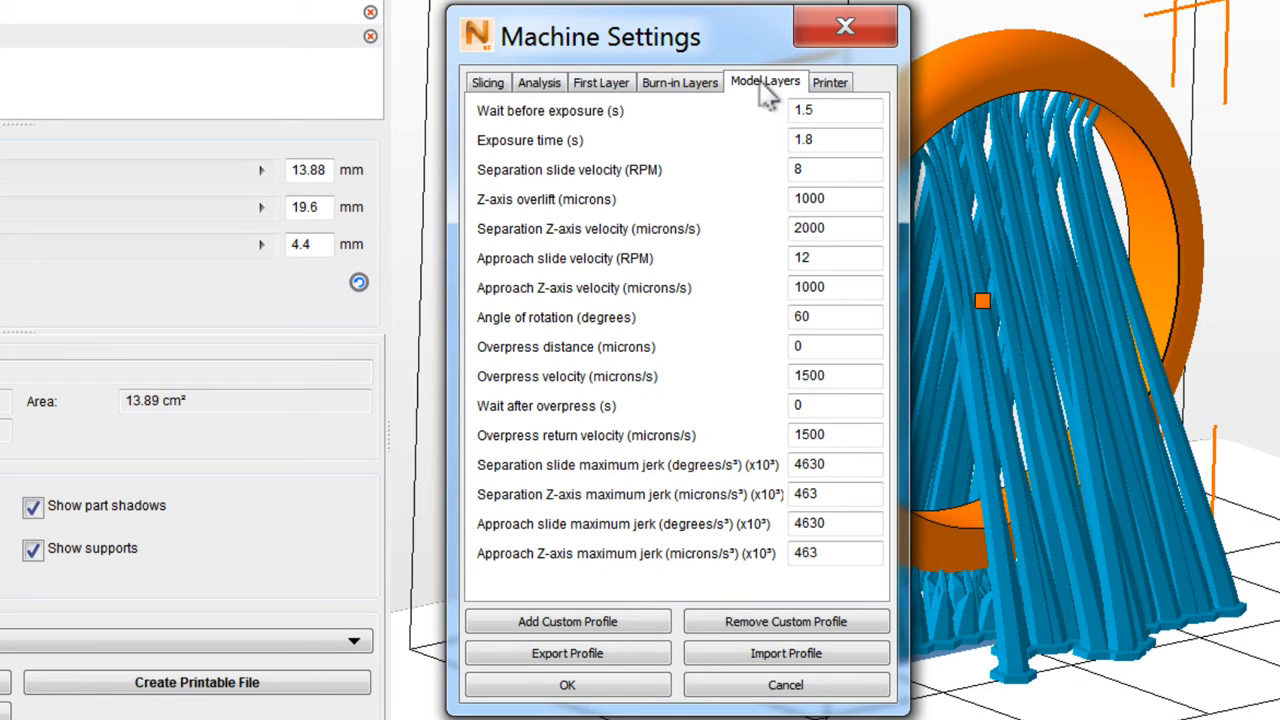
click(487, 82)
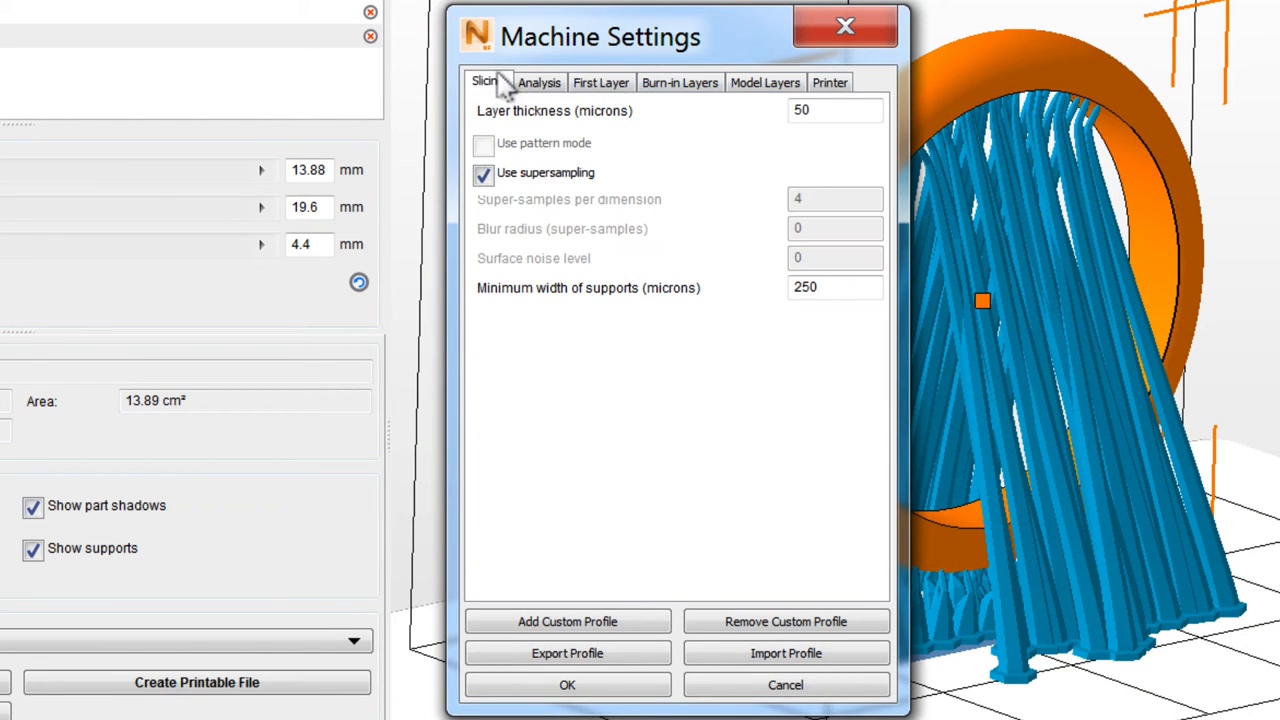
click(539, 82)
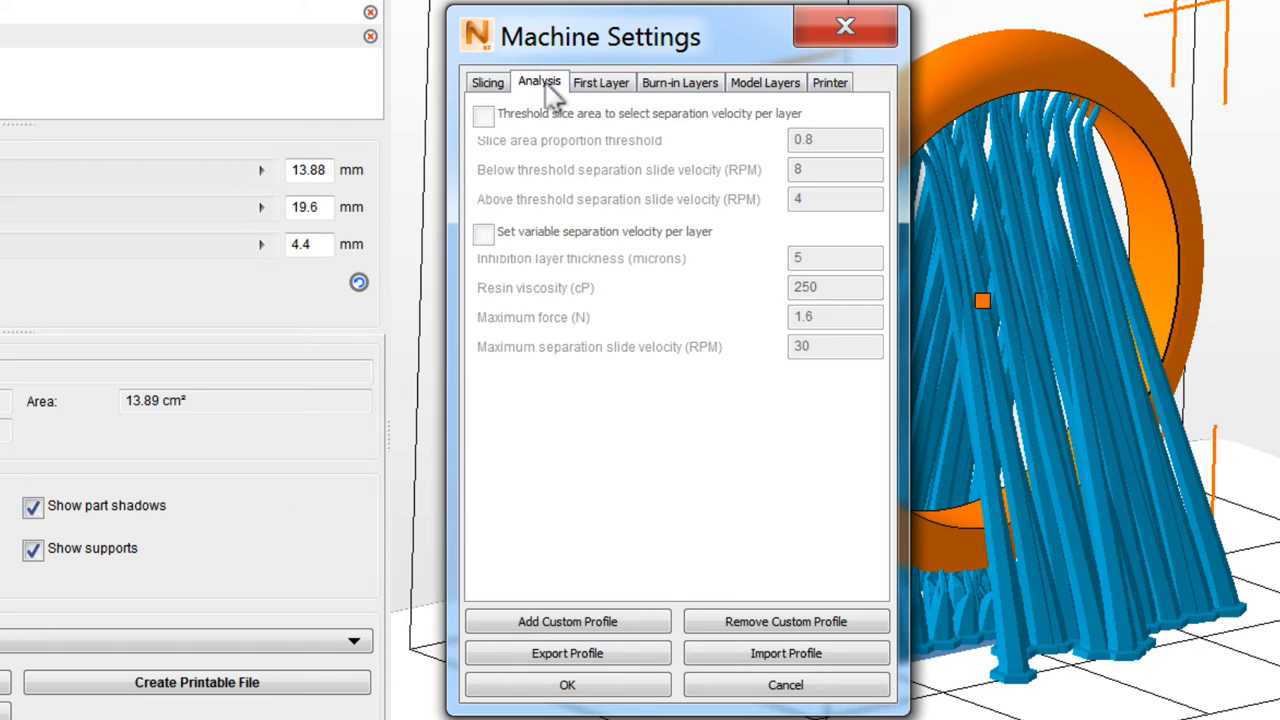
- Turn off supersampling in the Slicing parameters
click(487, 82)
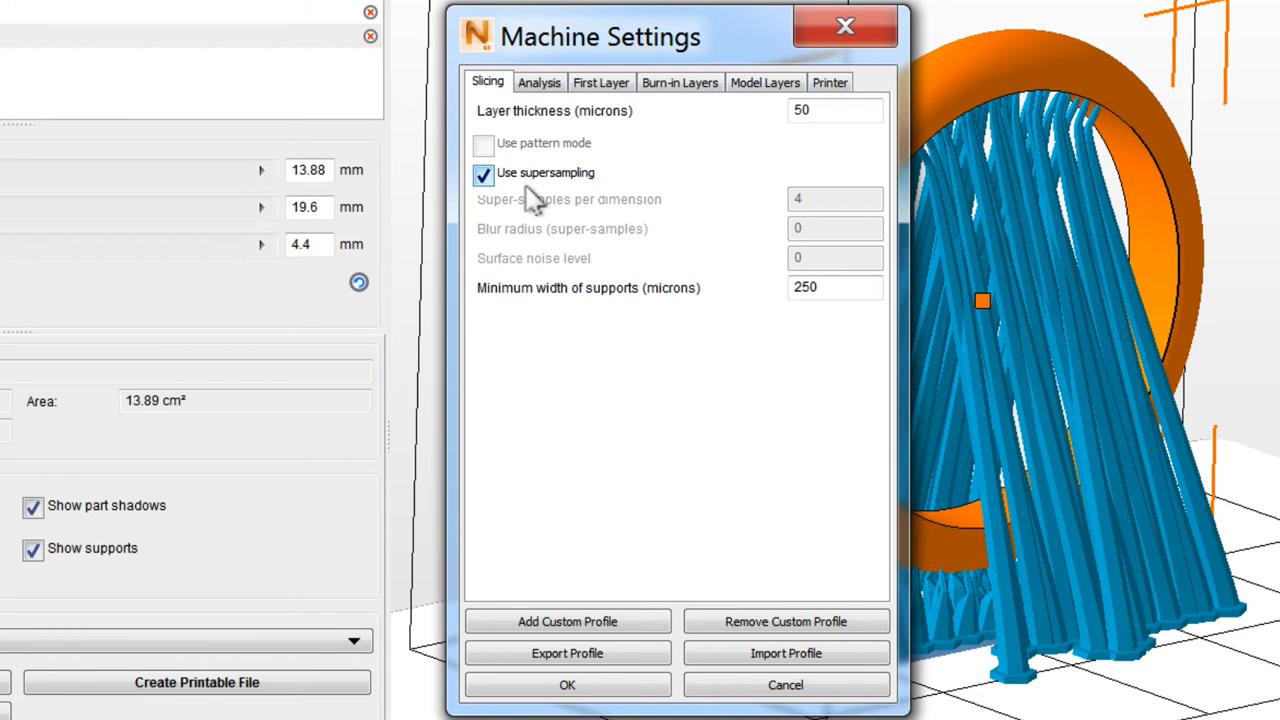
mouse_move(490, 188)
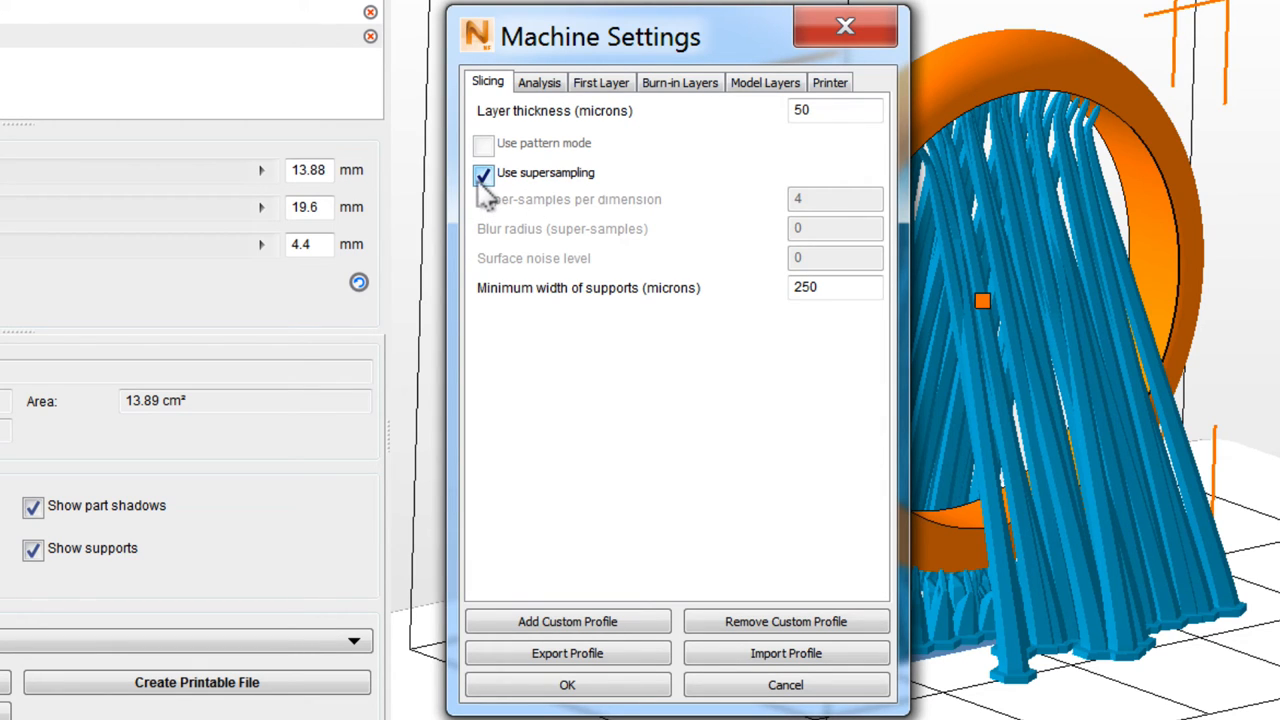
click(484, 172)
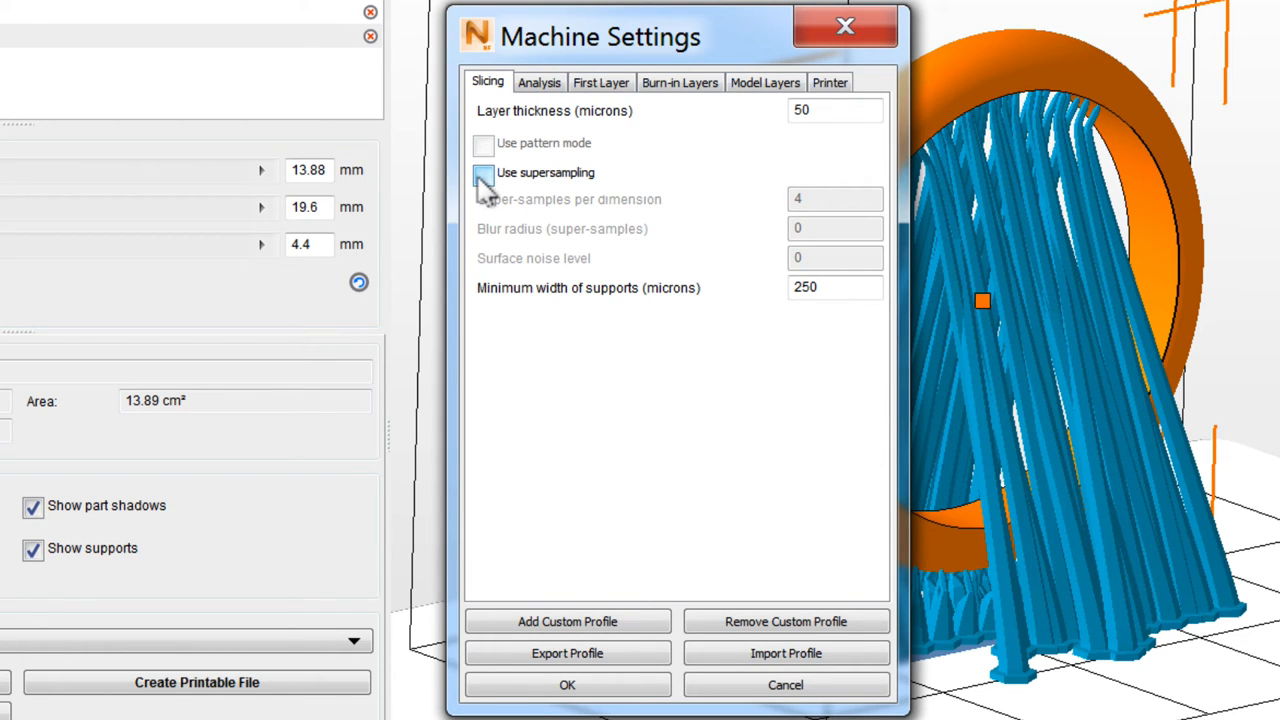
click(830, 82)
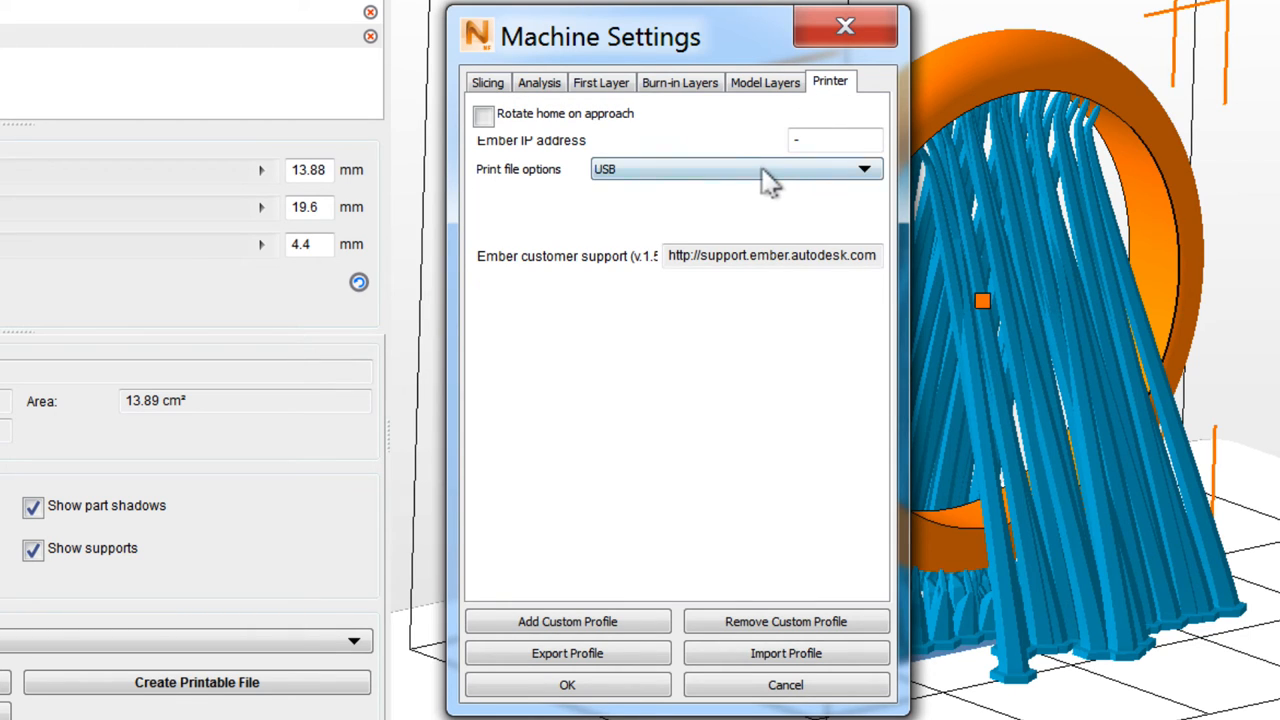
- Set print file delivery to Network & file, enter the Ember IP ending .68.63, and apply
click(735, 168)
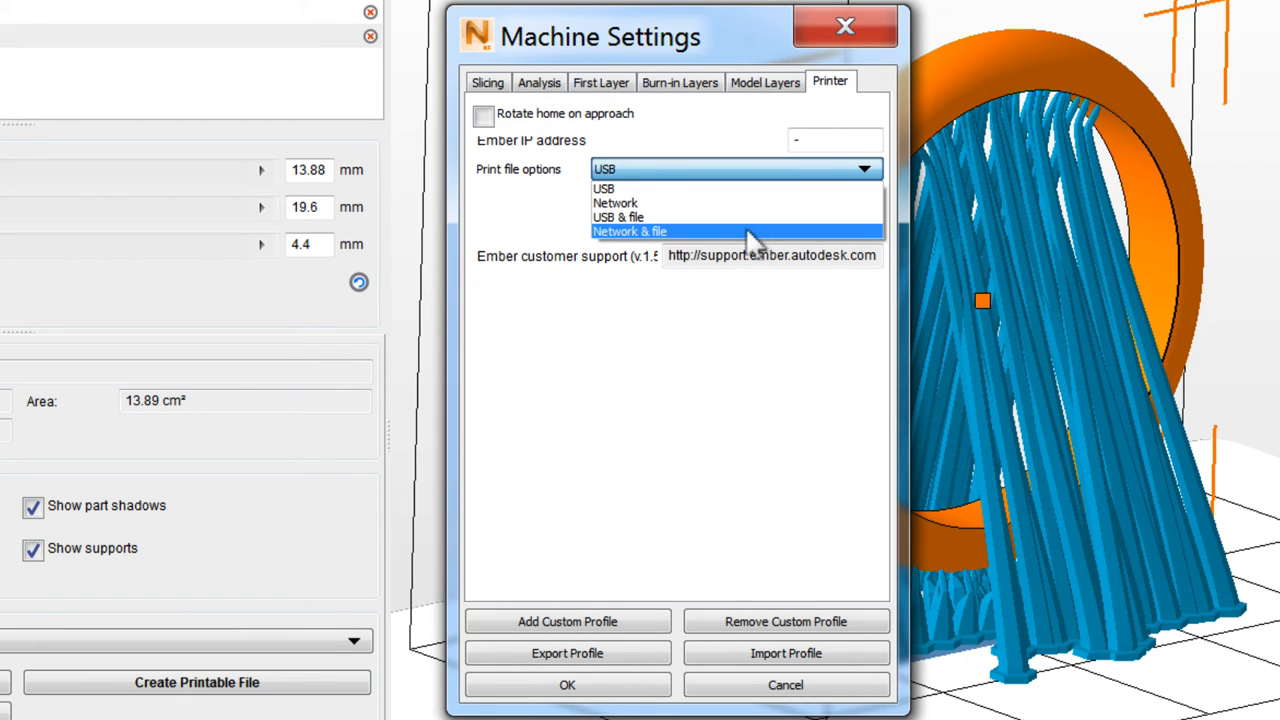
click(629, 231)
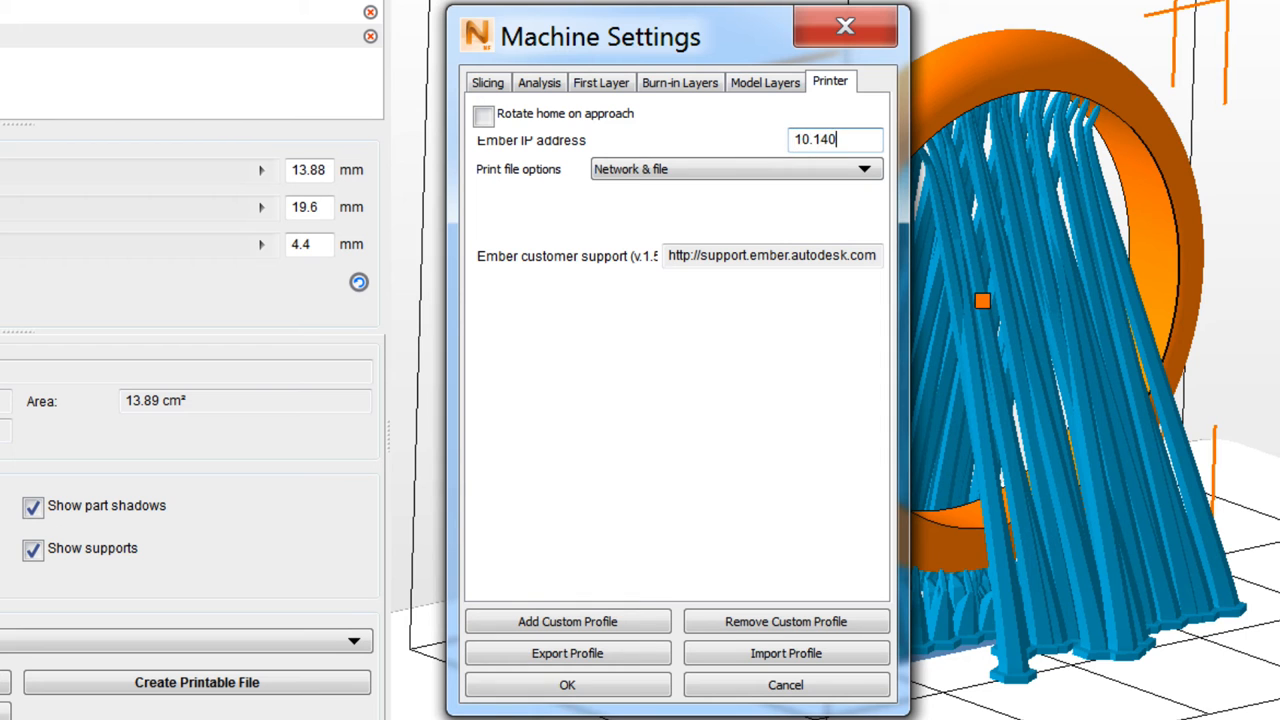
text(.68.63)
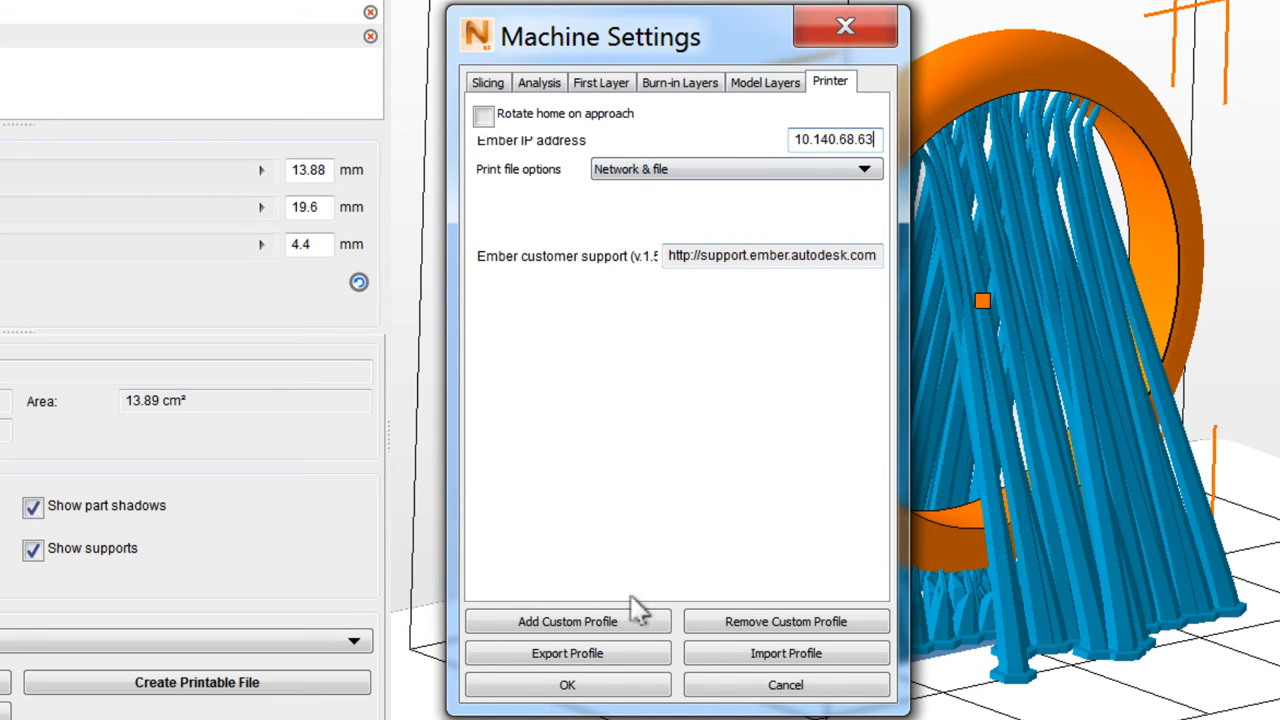
click(567, 684)
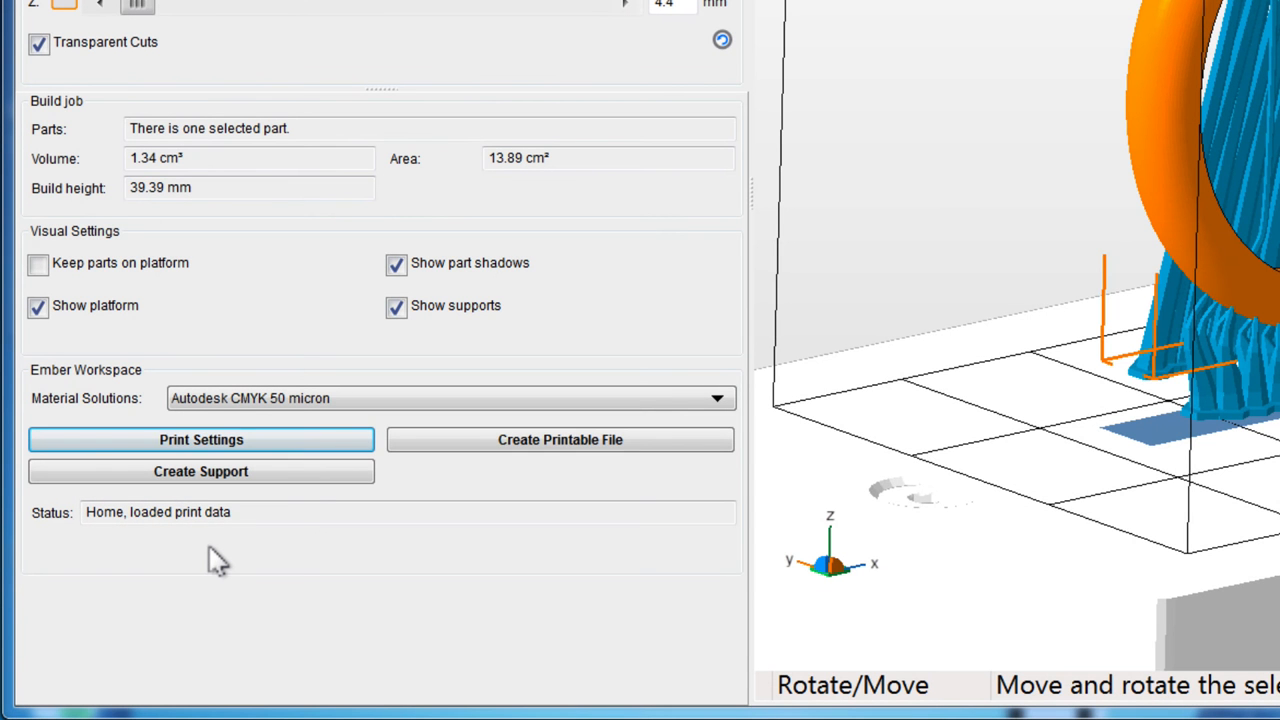
- Save the ring as a printable ZIP named 'awesome ring' in Test prints
click(559, 439)
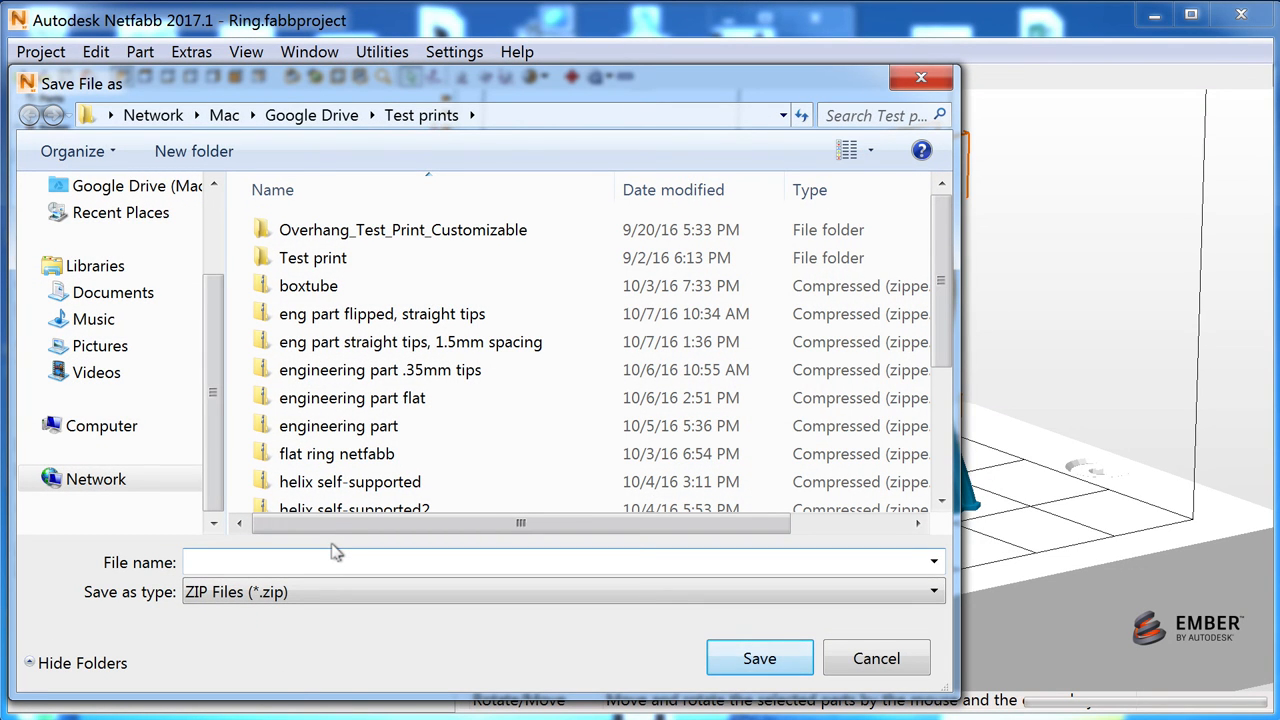
text(awesome ring)
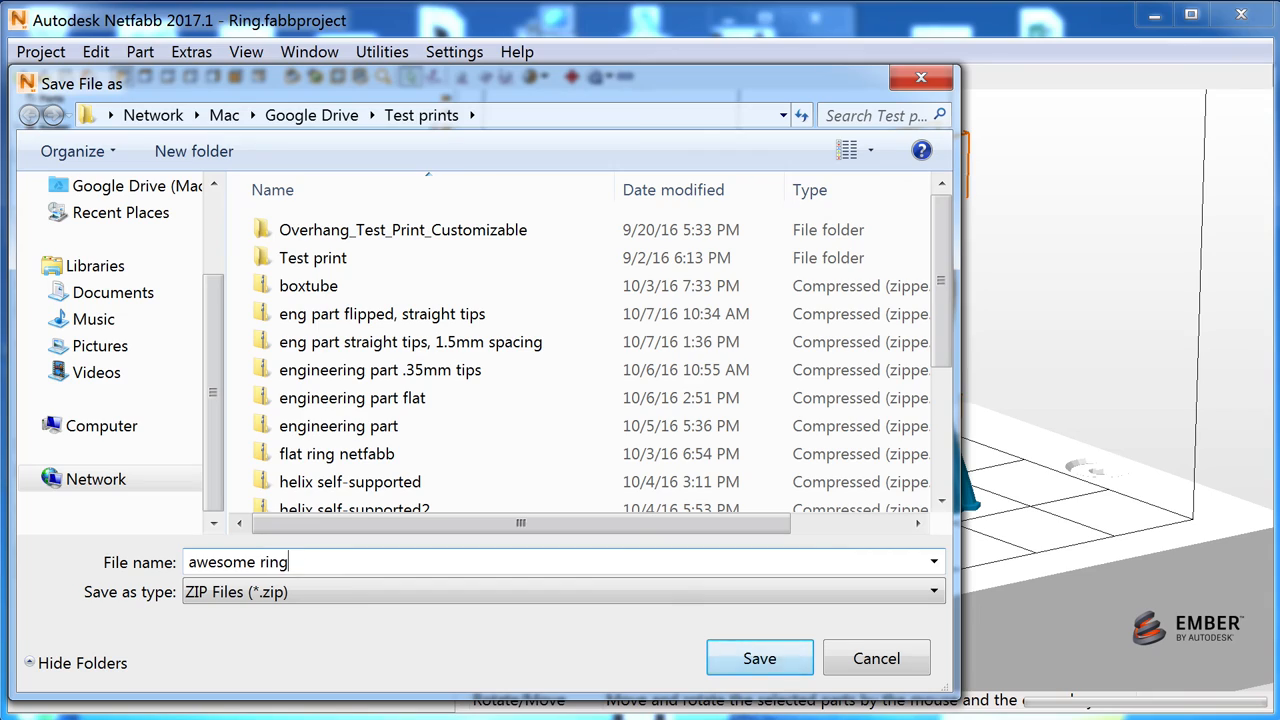
click(759, 658)
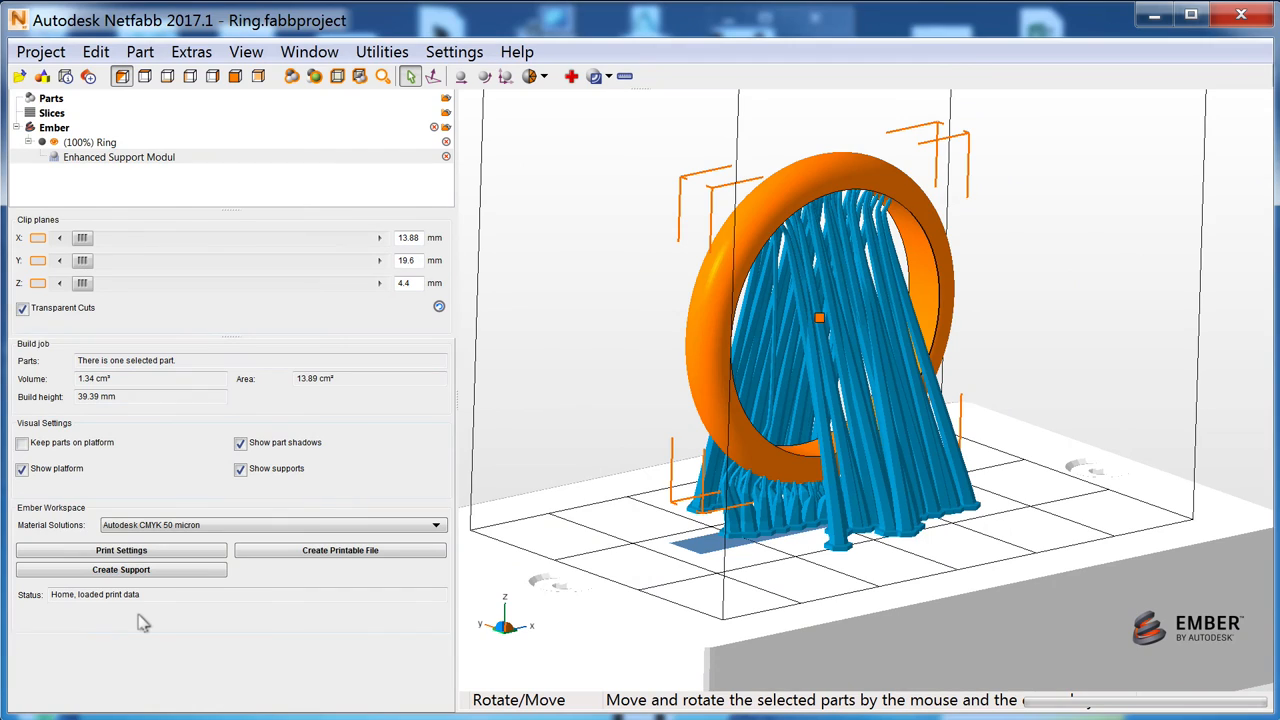
- Open the Help menu listing website, online help, user manual and about options
click(517, 52)
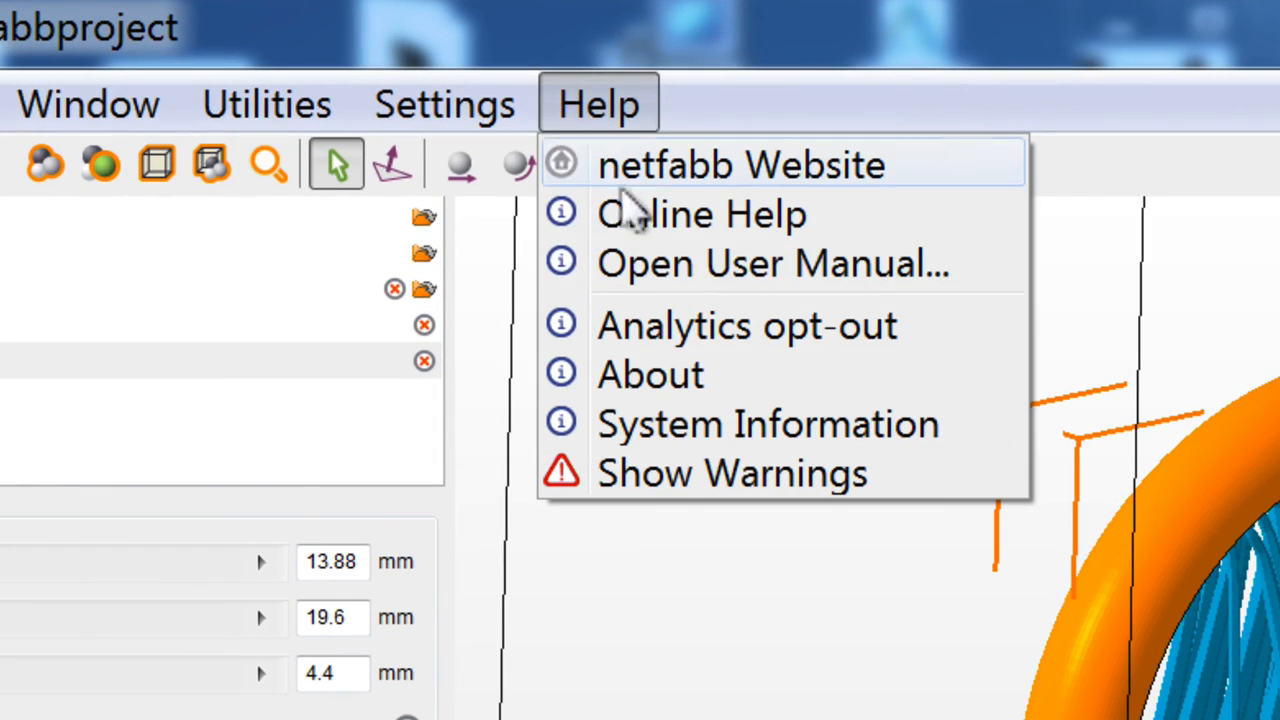
mouse_move(650, 263)
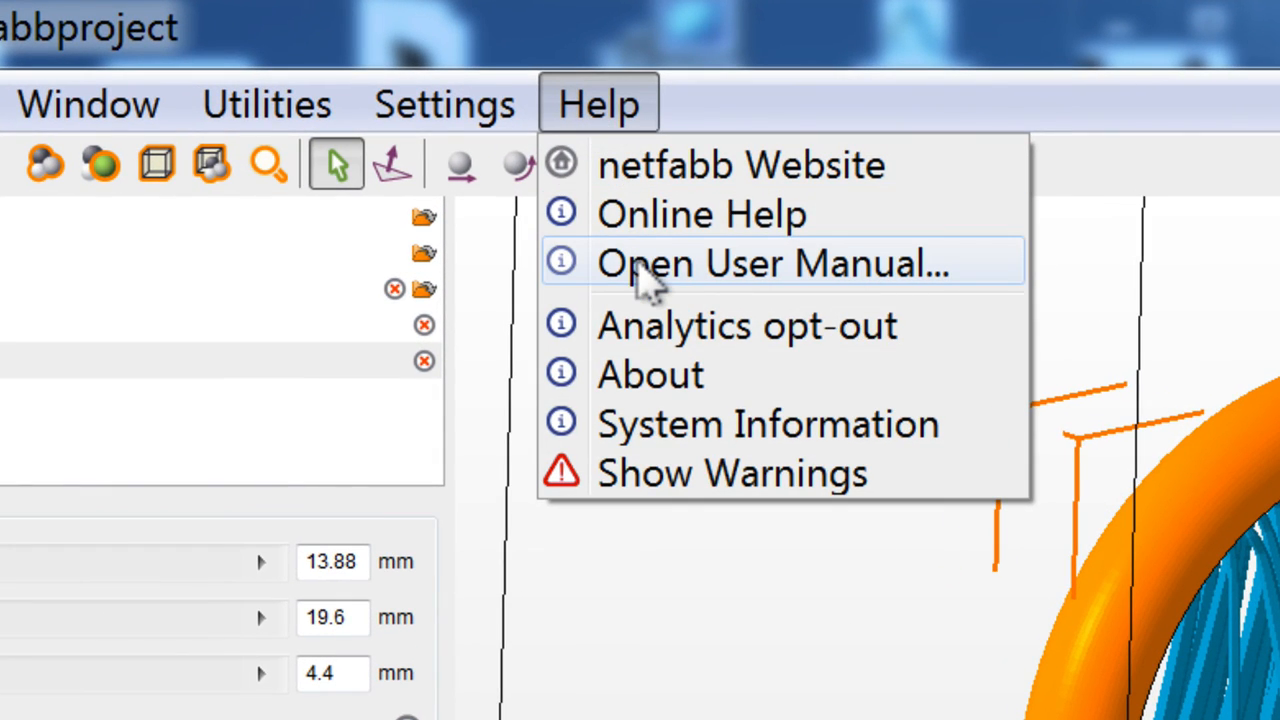